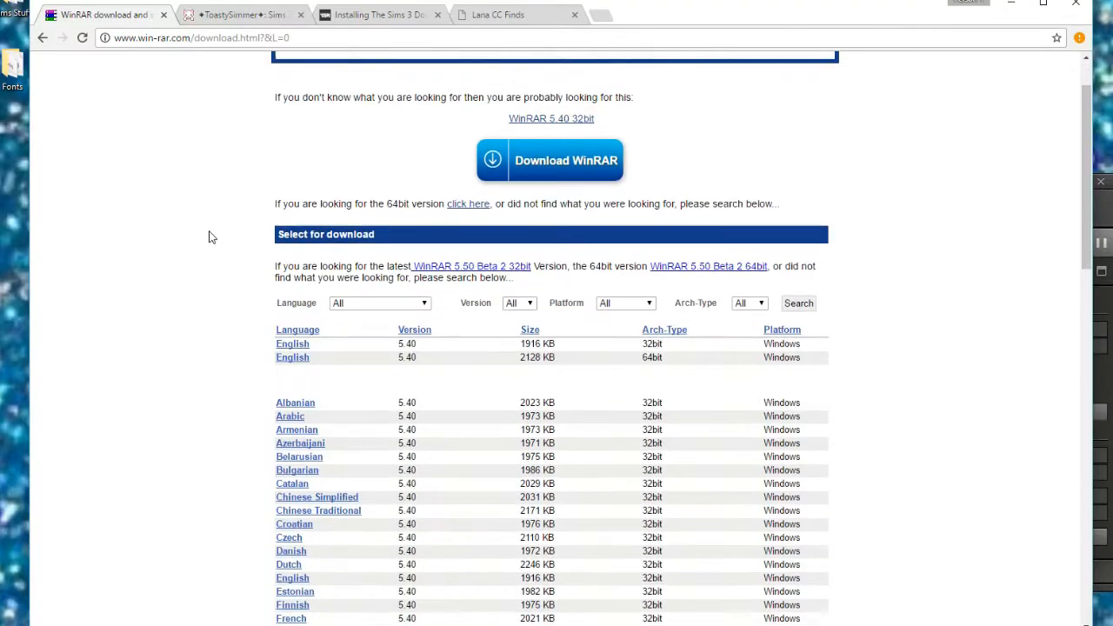
# Download winrar-x64-540.exe from the English 64-bit link and bring up its download-bar options
pyautogui.scroll(-3)
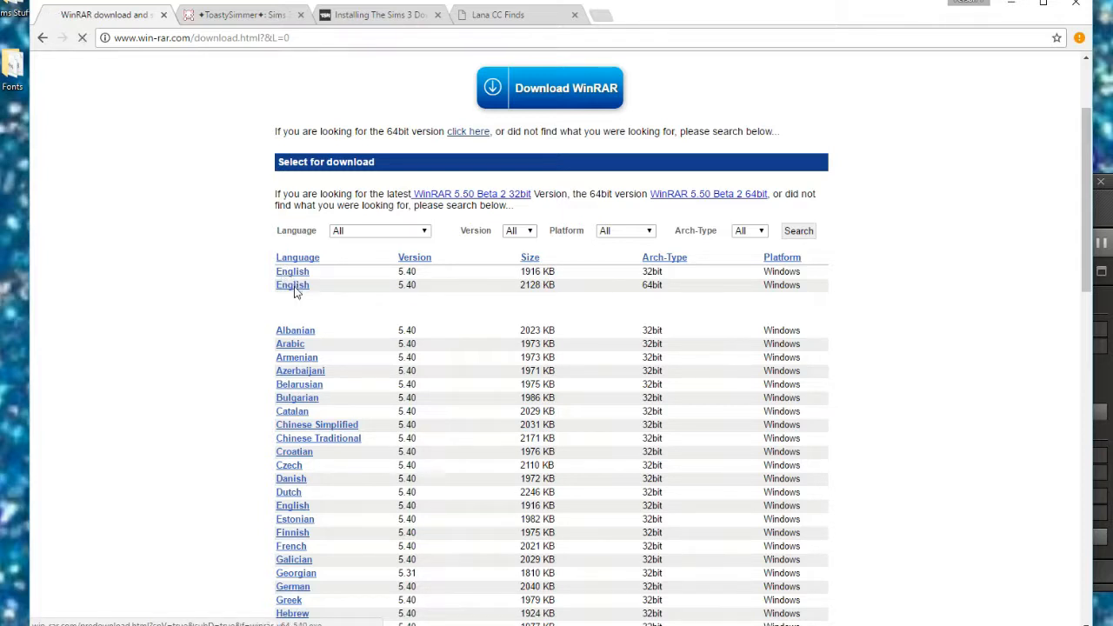
pyautogui.click(292, 285)
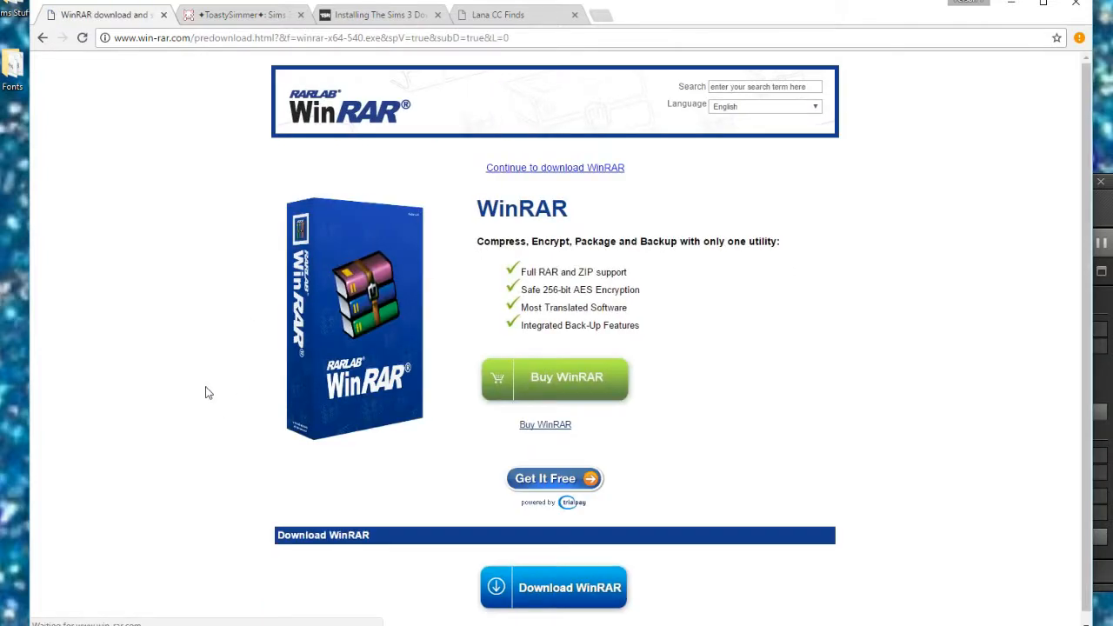
pyautogui.scroll(-3)
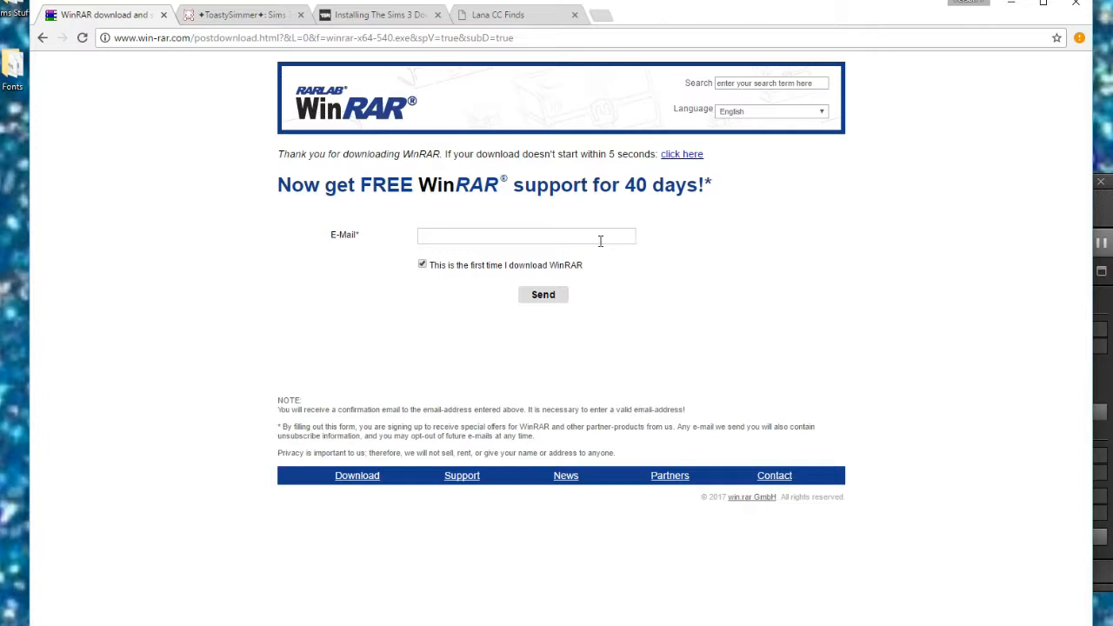
pyautogui.click(525, 237)
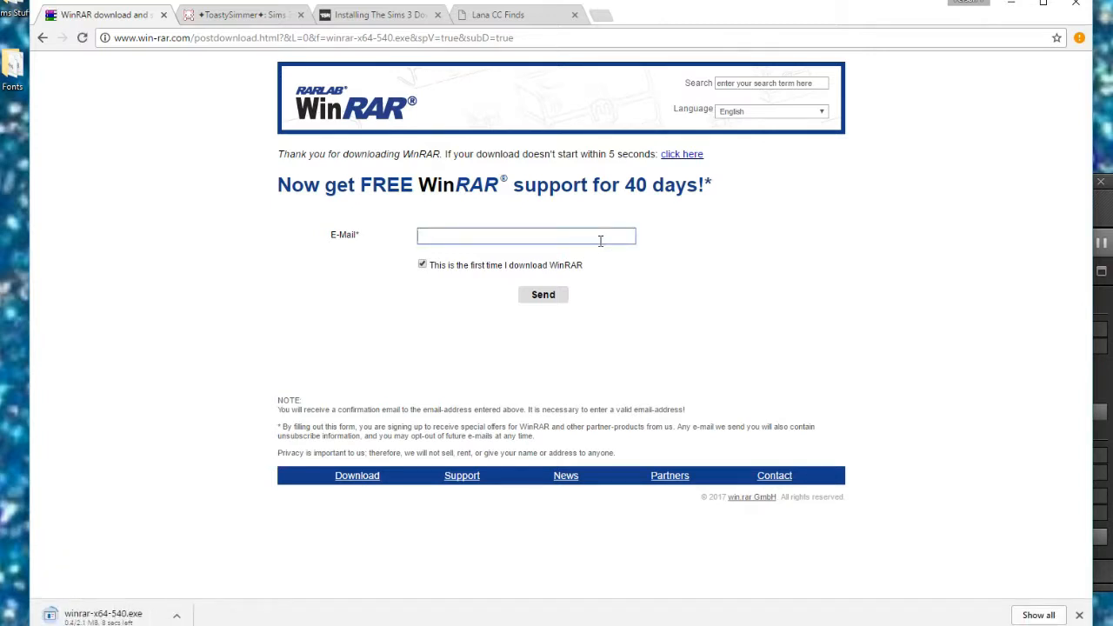
pyautogui.click(525, 236)
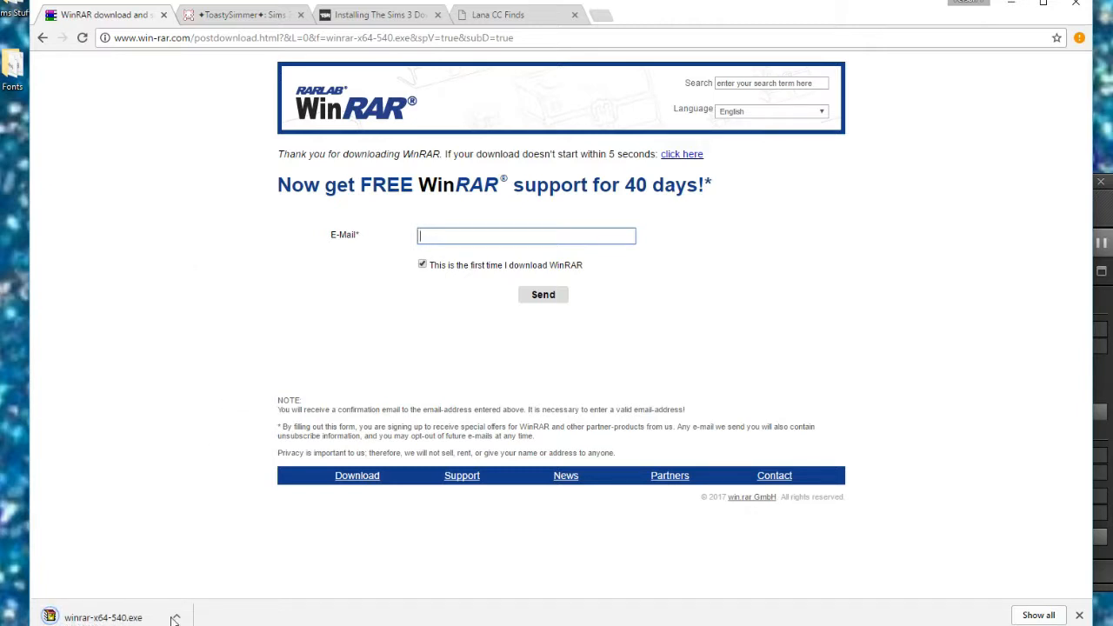
pyautogui.click(176, 617)
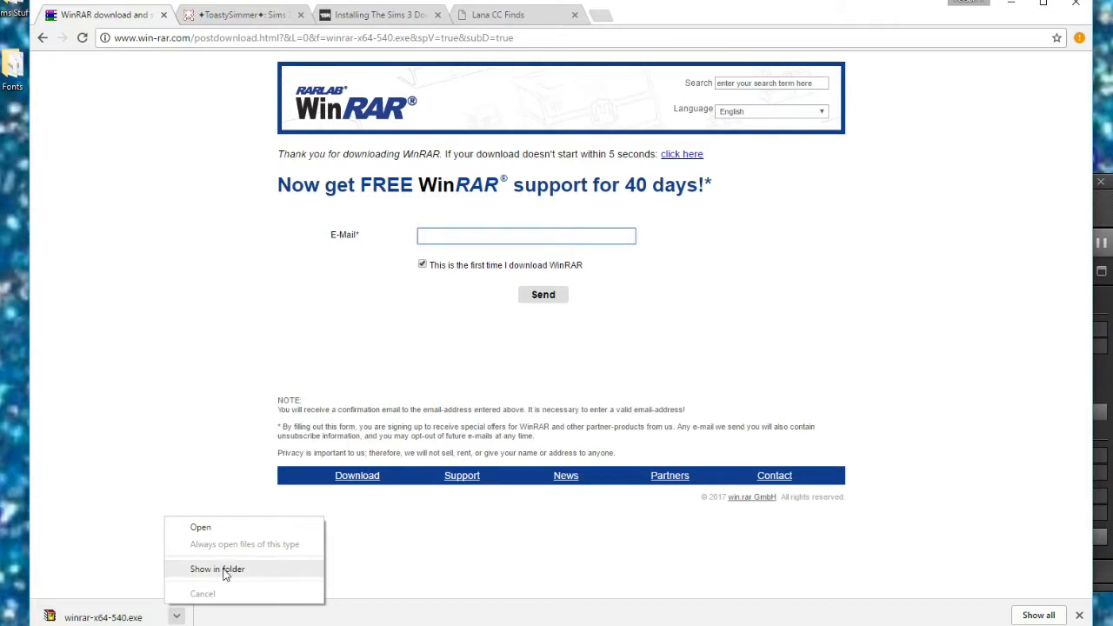
# Show winrar-x64-540.exe in Downloads and extract its program files there
pyautogui.click(215, 569)
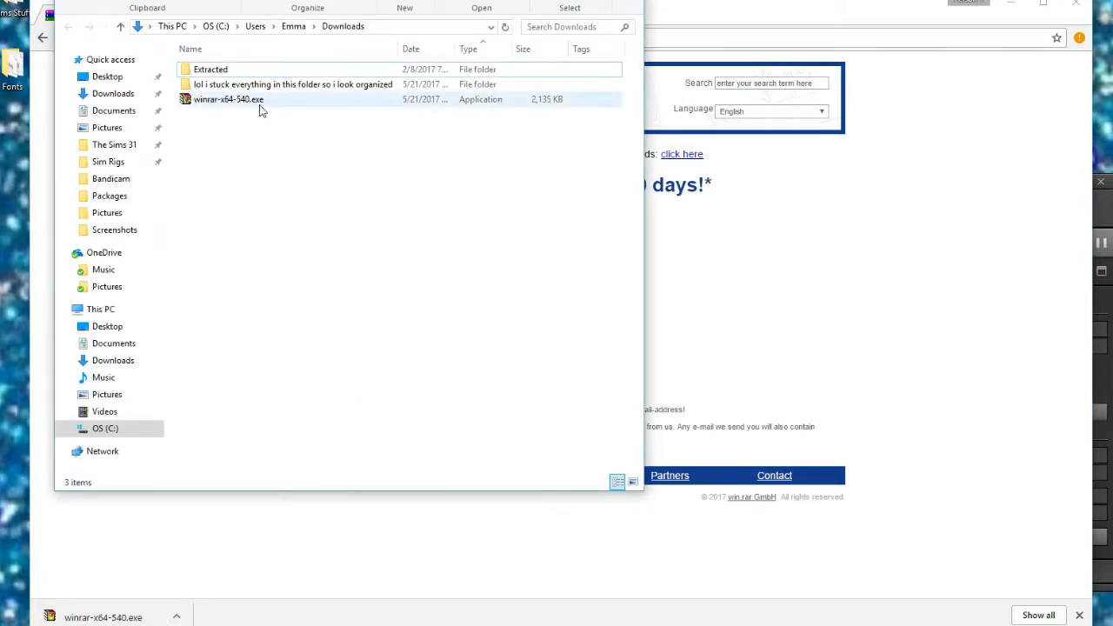
pyautogui.click(228, 97)
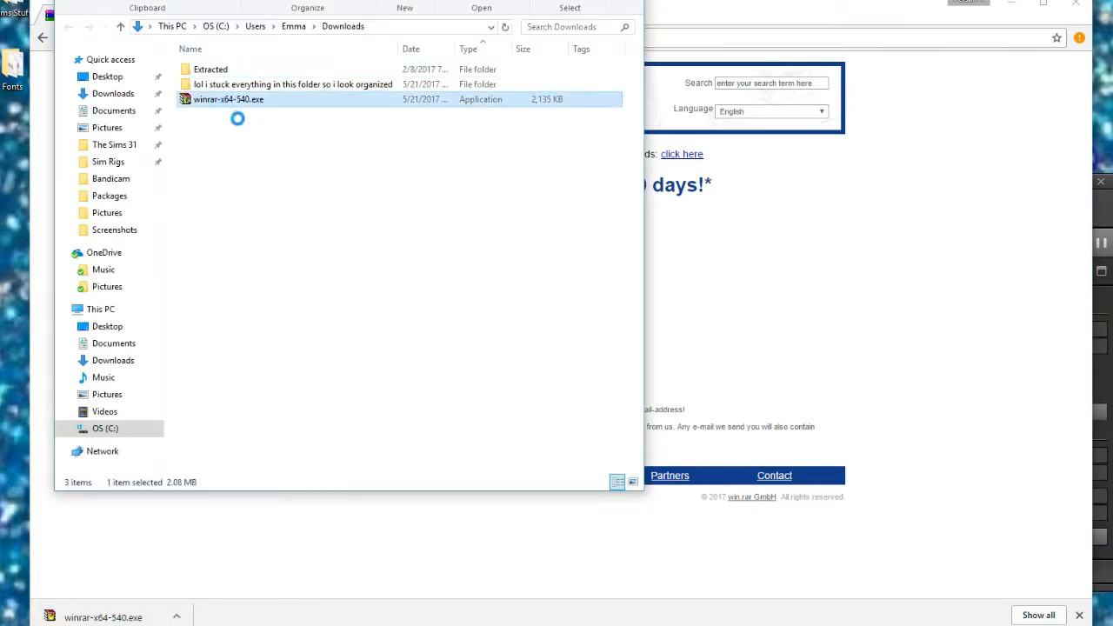
pyautogui.rightClick(228, 98)
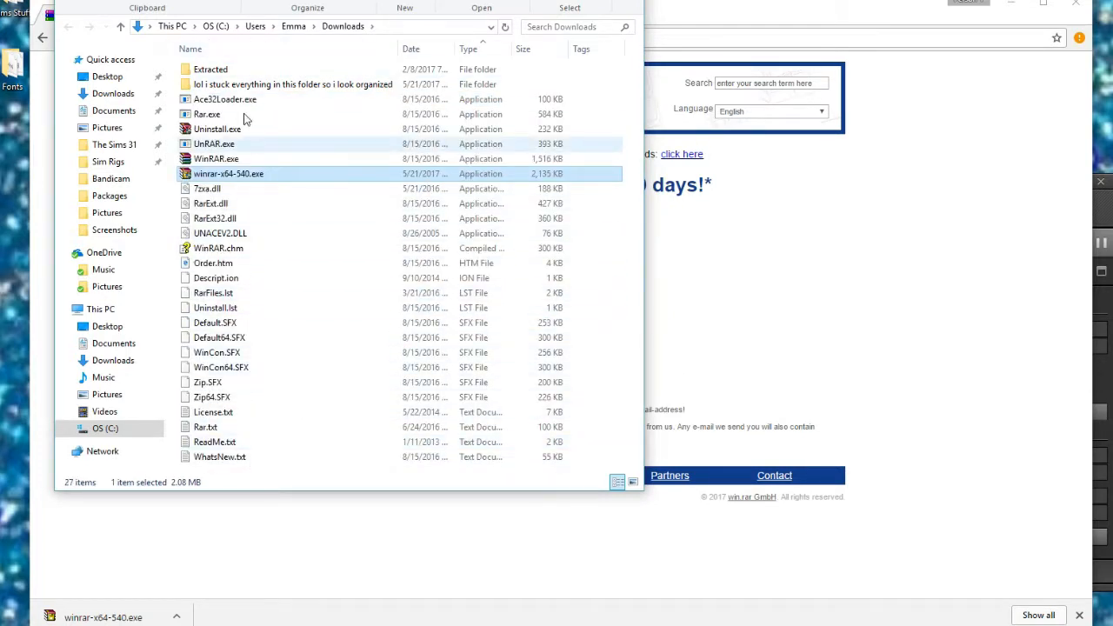
pyautogui.press('ctrl+a')
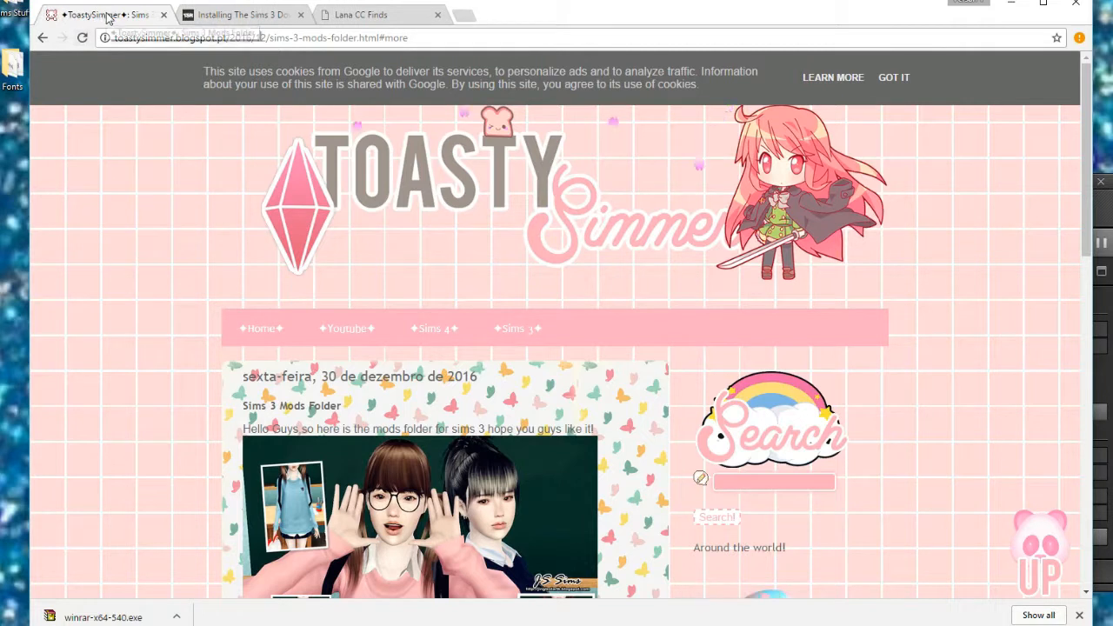
pyautogui.moveTo(532, 263)
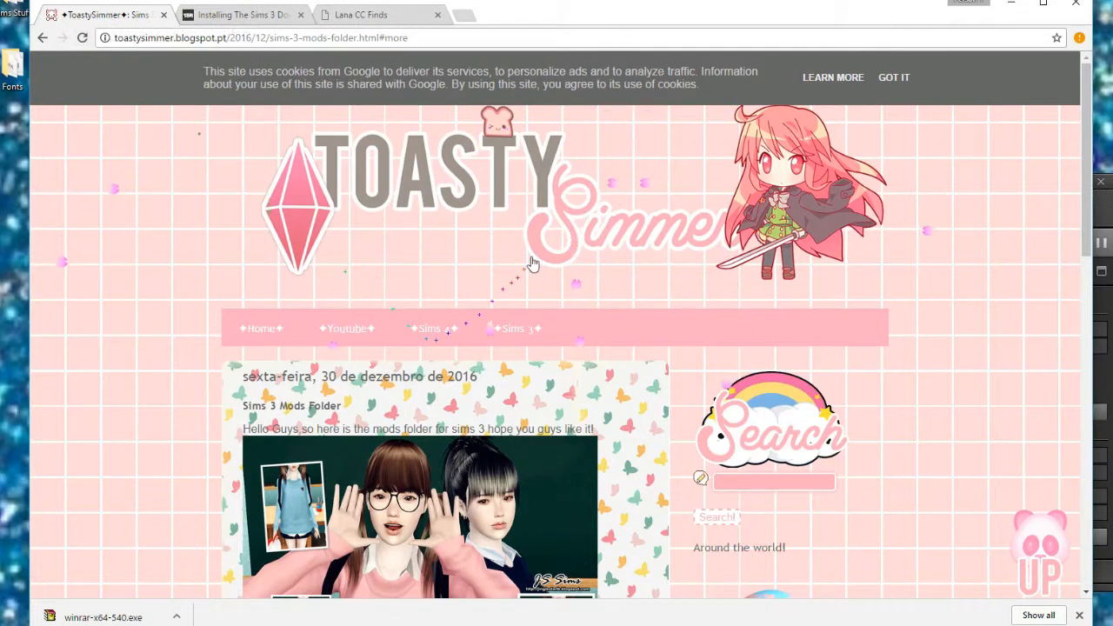
pyautogui.moveTo(693, 244)
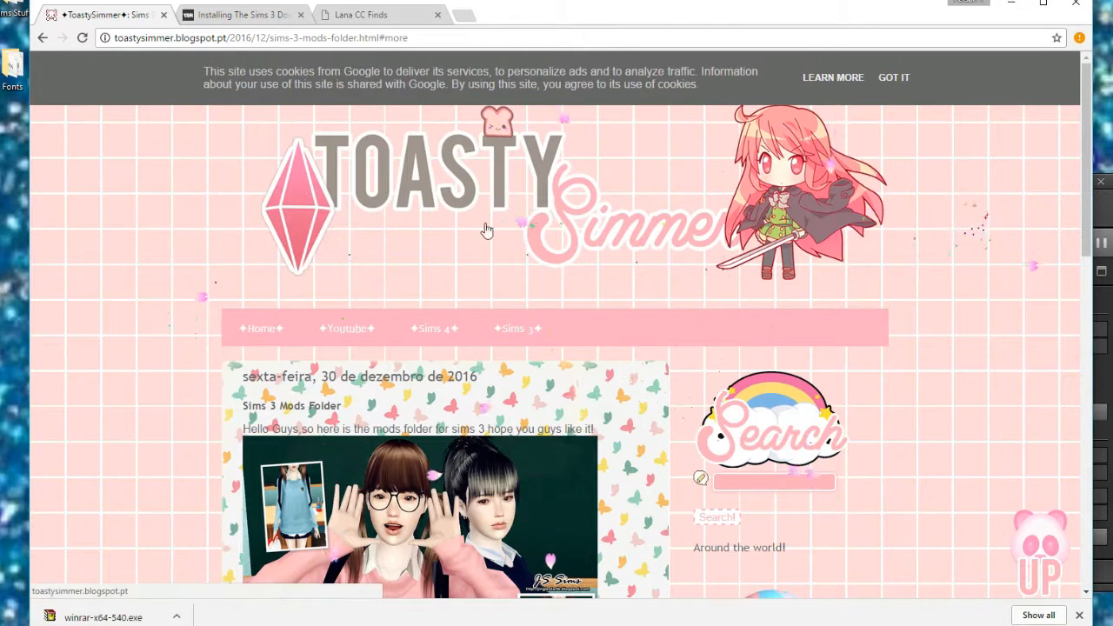
pyautogui.moveTo(386, 271)
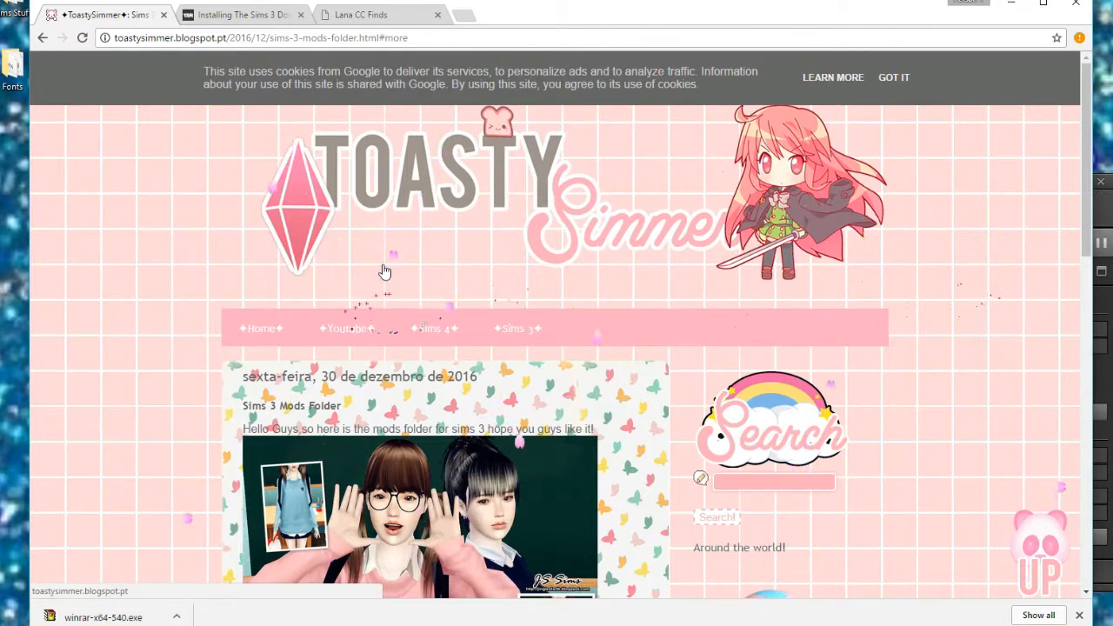
pyautogui.moveTo(511, 289)
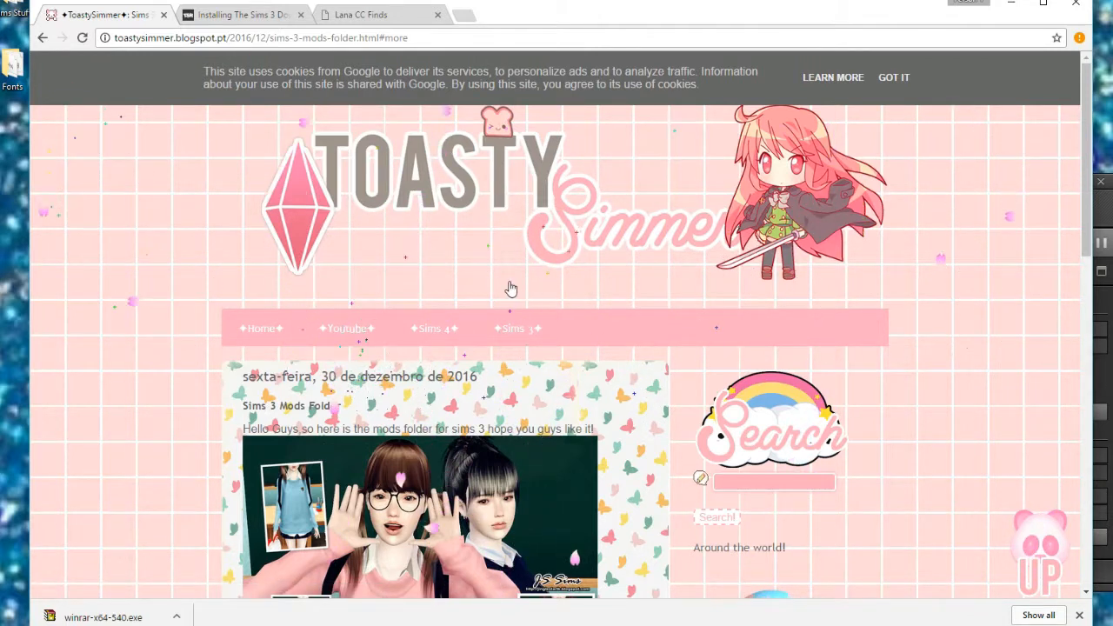
# Follow the MEDIAFIRE download button at the bottom of the Sims 3 Mods Folder post
pyautogui.scroll(-3)
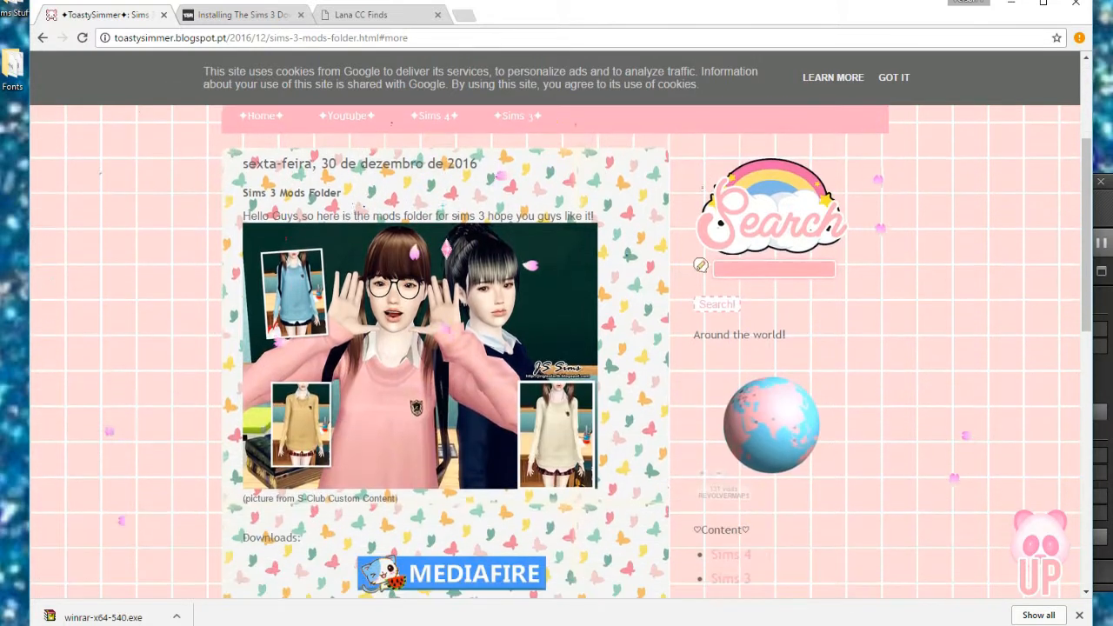
pyautogui.scroll(-3)
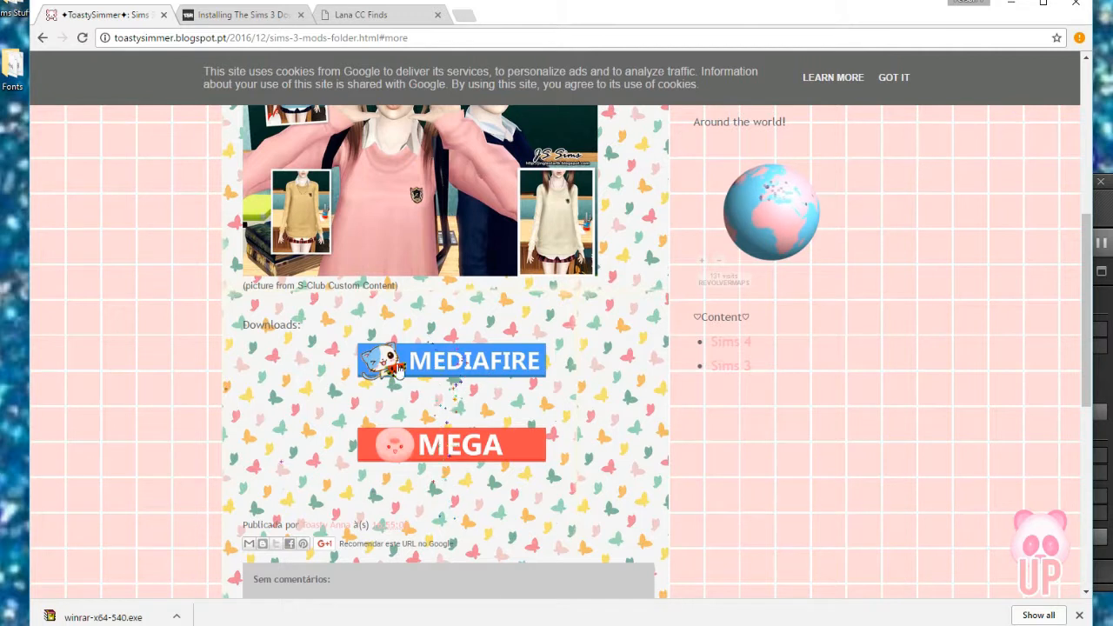
pyautogui.click(451, 360)
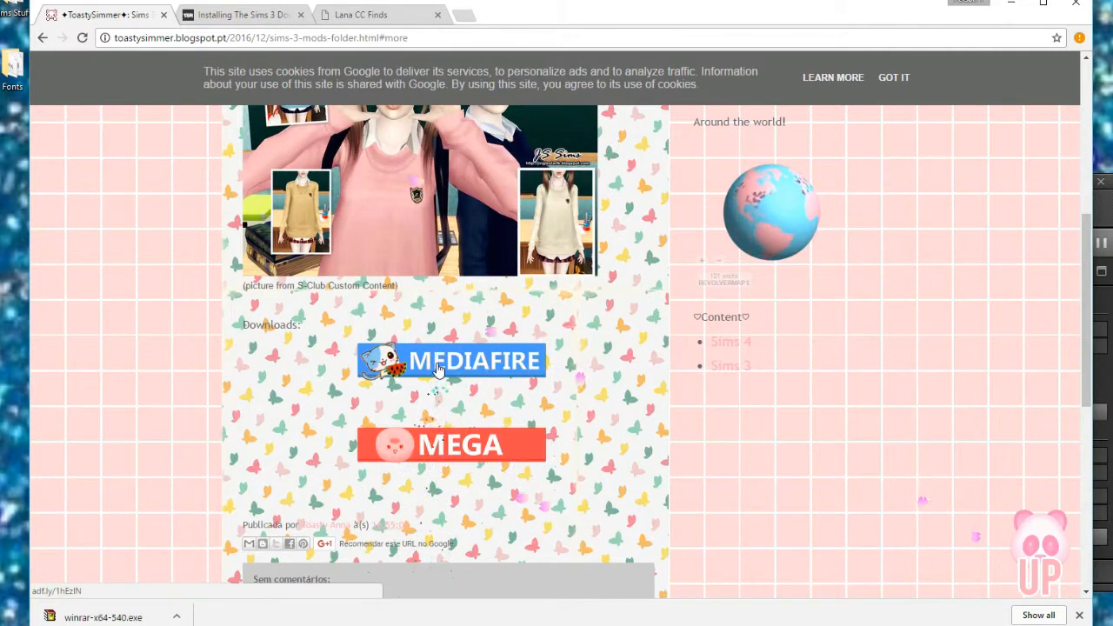
pyautogui.click(450, 360)
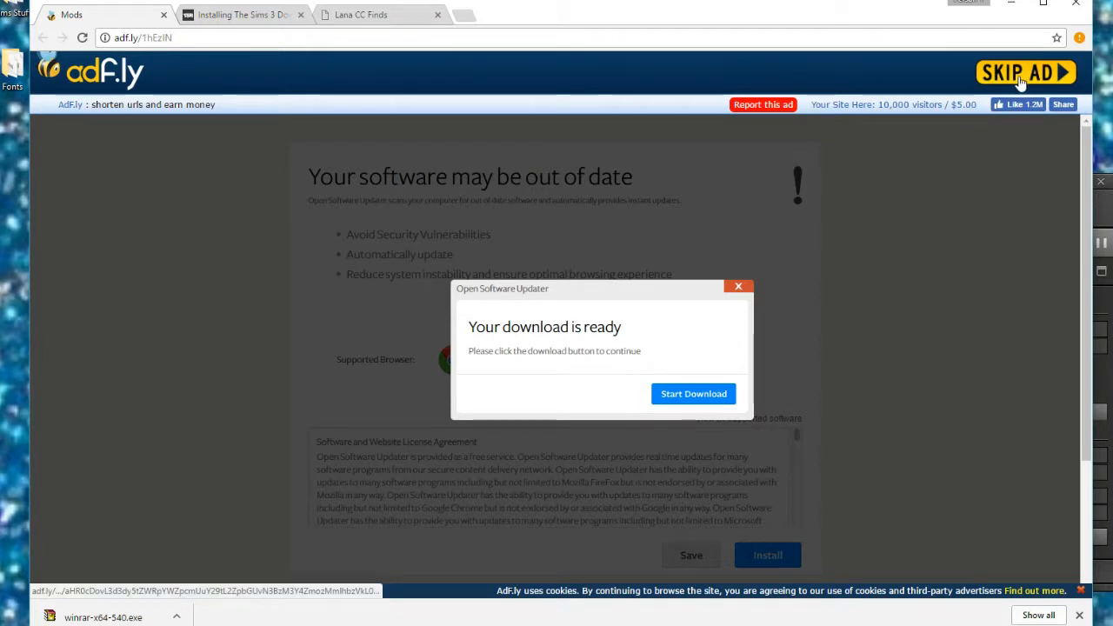
# Skip the adf.ly ad, continue to MediaFire and start the Mods.rar download
pyautogui.click(1027, 73)
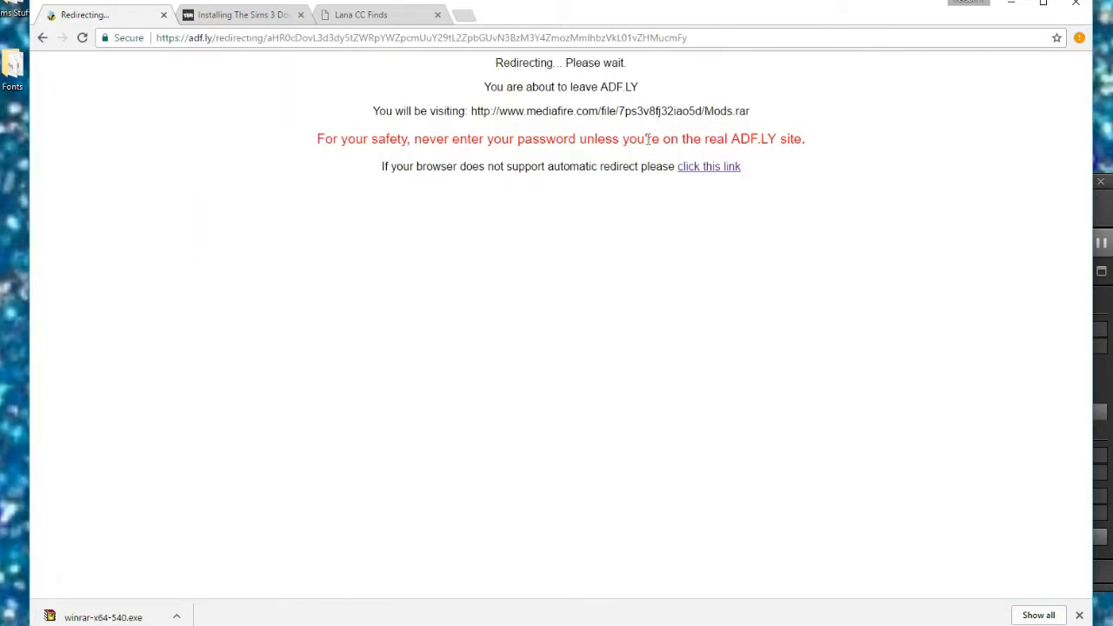
pyautogui.moveTo(710, 167)
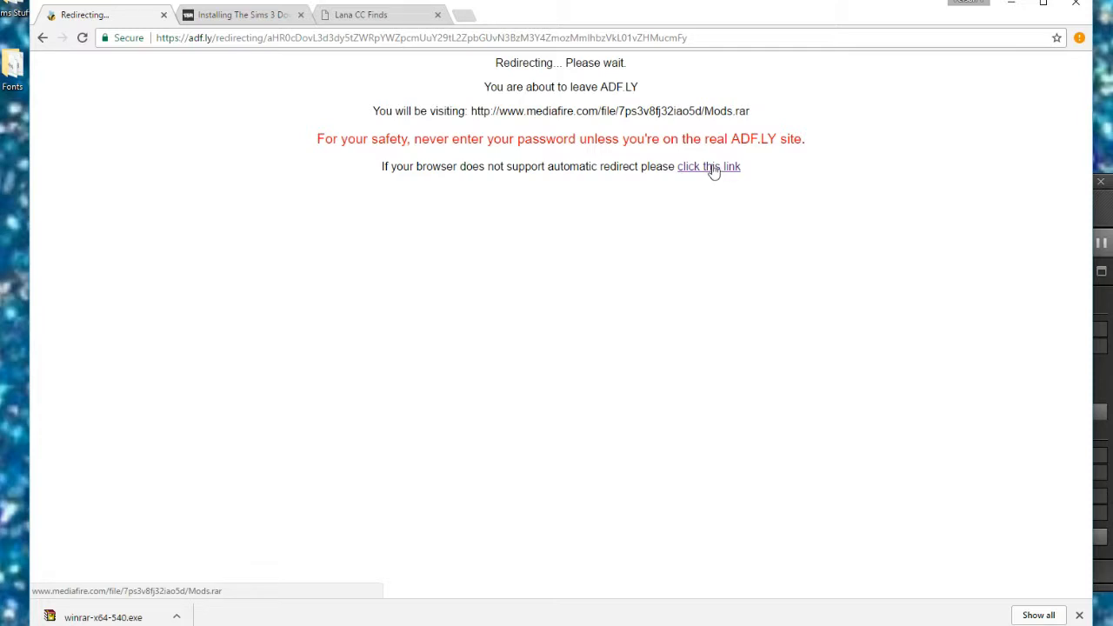
pyautogui.click(709, 166)
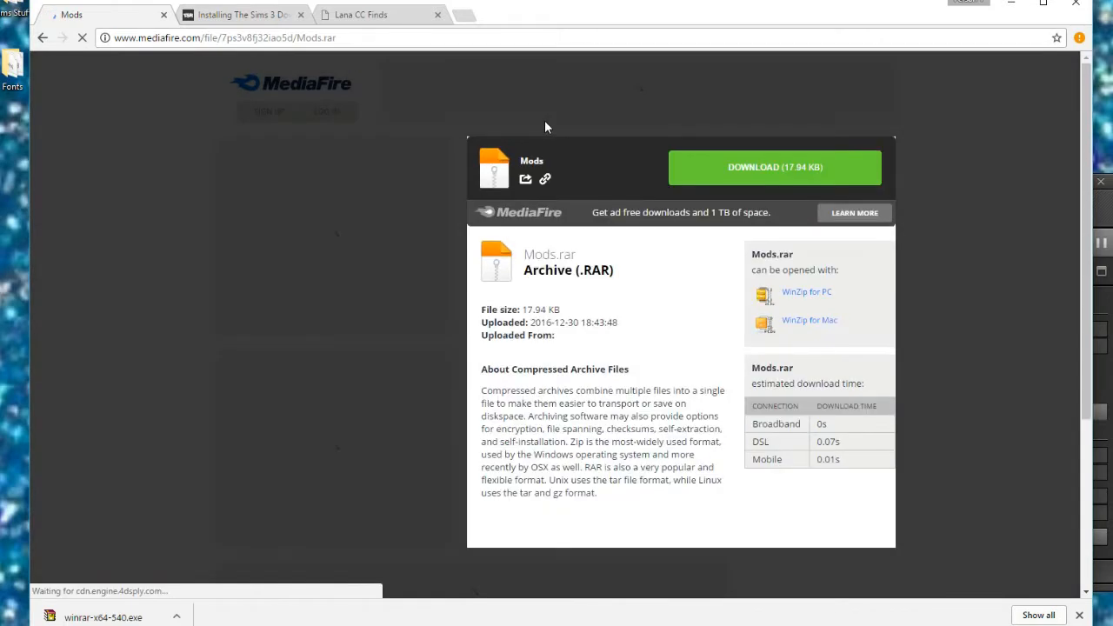
pyautogui.click(773, 167)
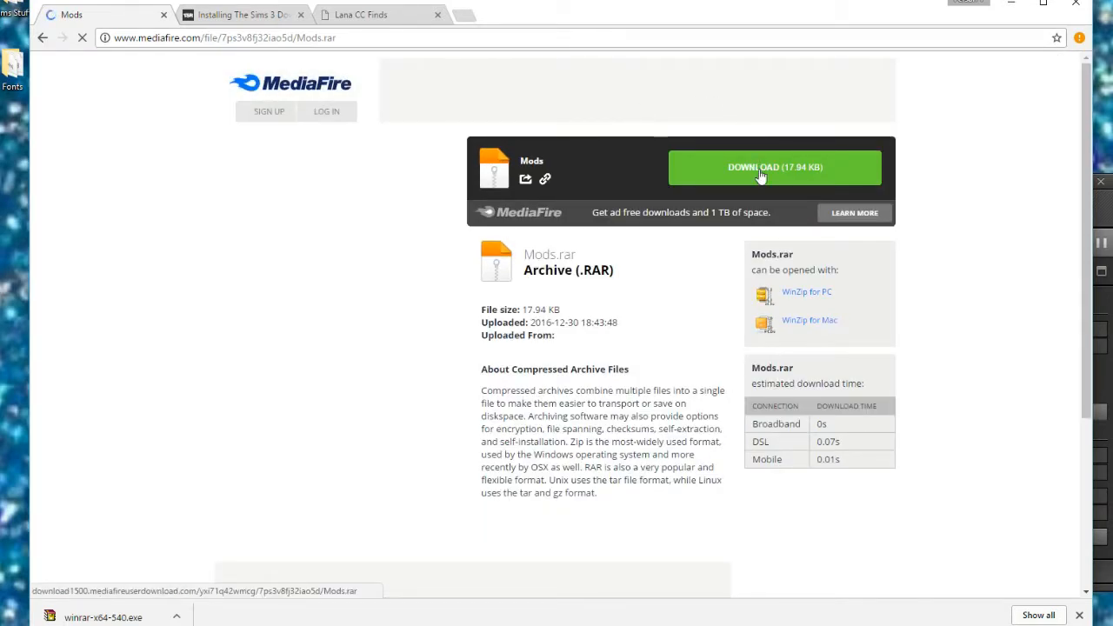
pyautogui.click(774, 167)
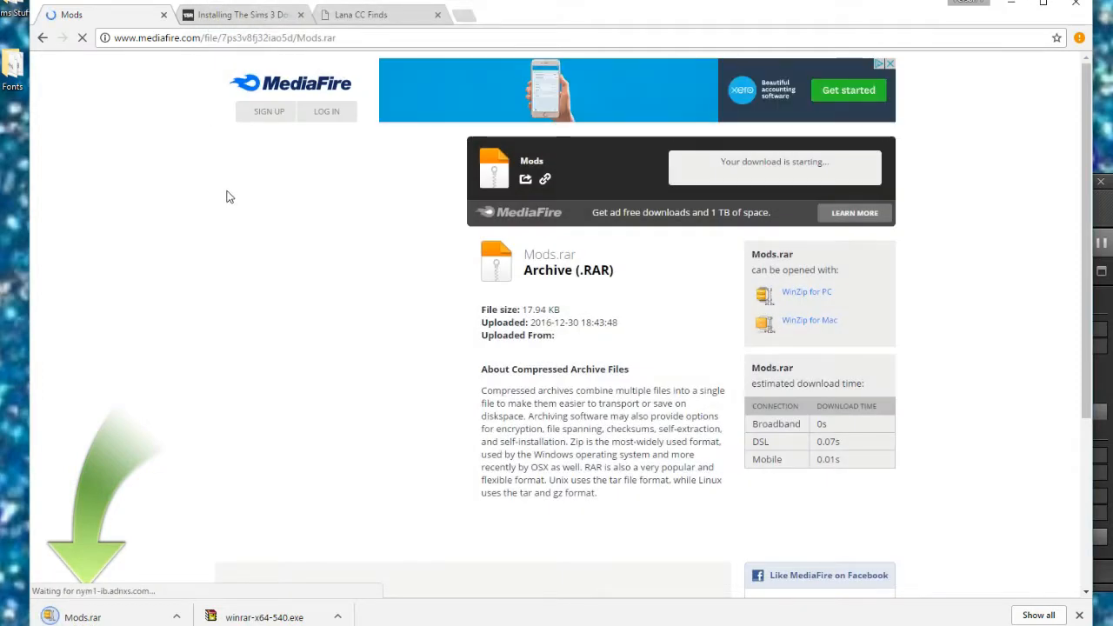
# Show the downloaded Mods.rar in its Downloads folder
pyautogui.click(178, 617)
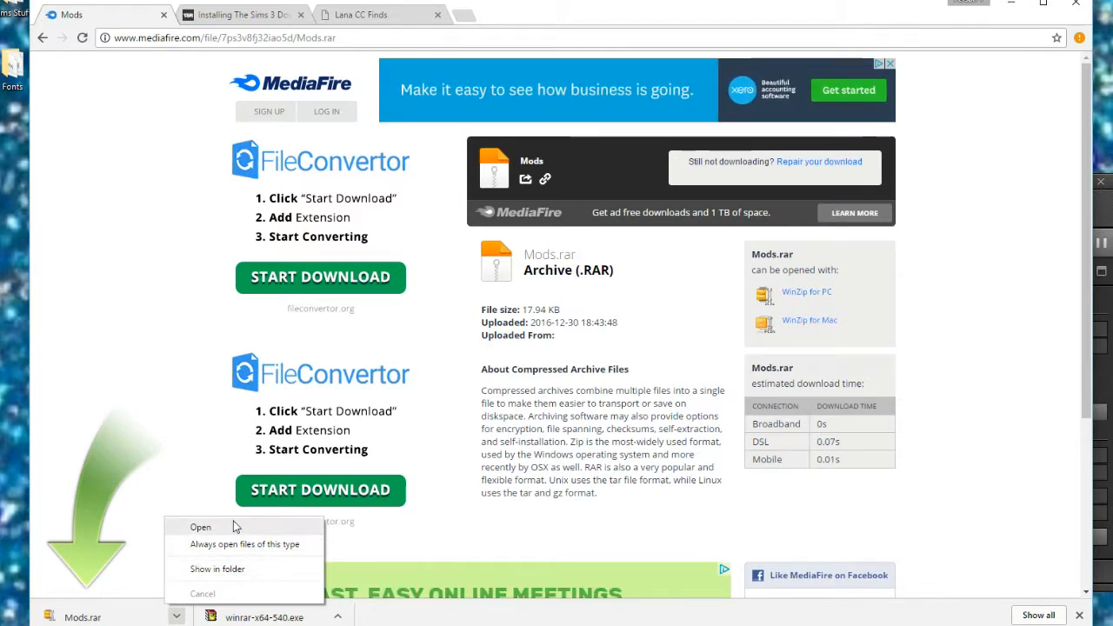
pyautogui.click(216, 569)
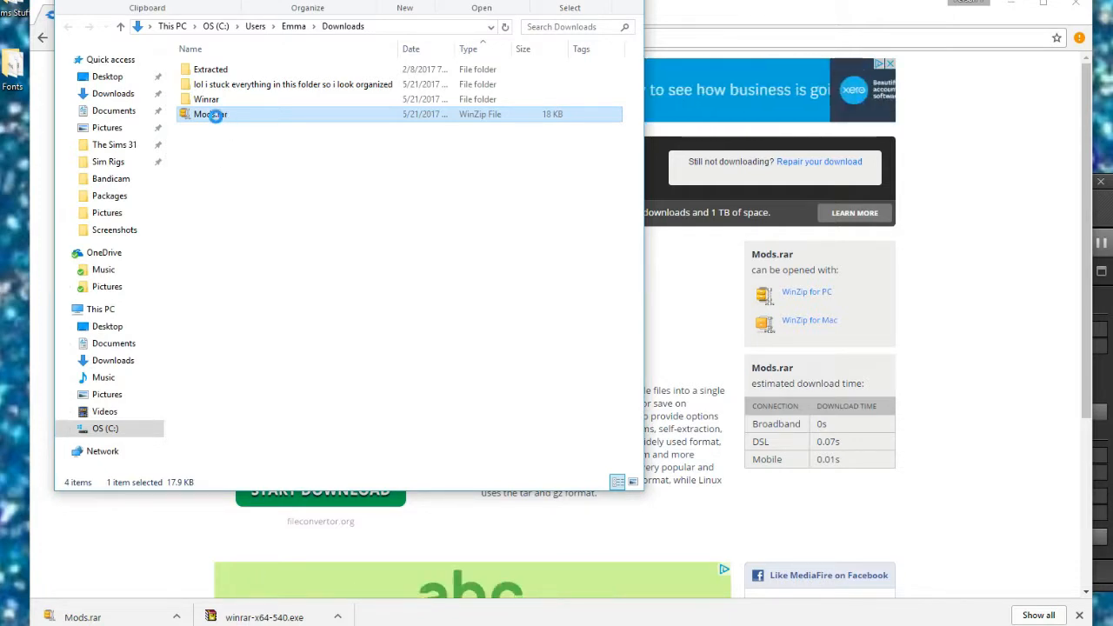
# Extract Mods.rar into a Mods folder, look inside it, then go to The Sims 3 game folder
pyautogui.rightClick(209, 115)
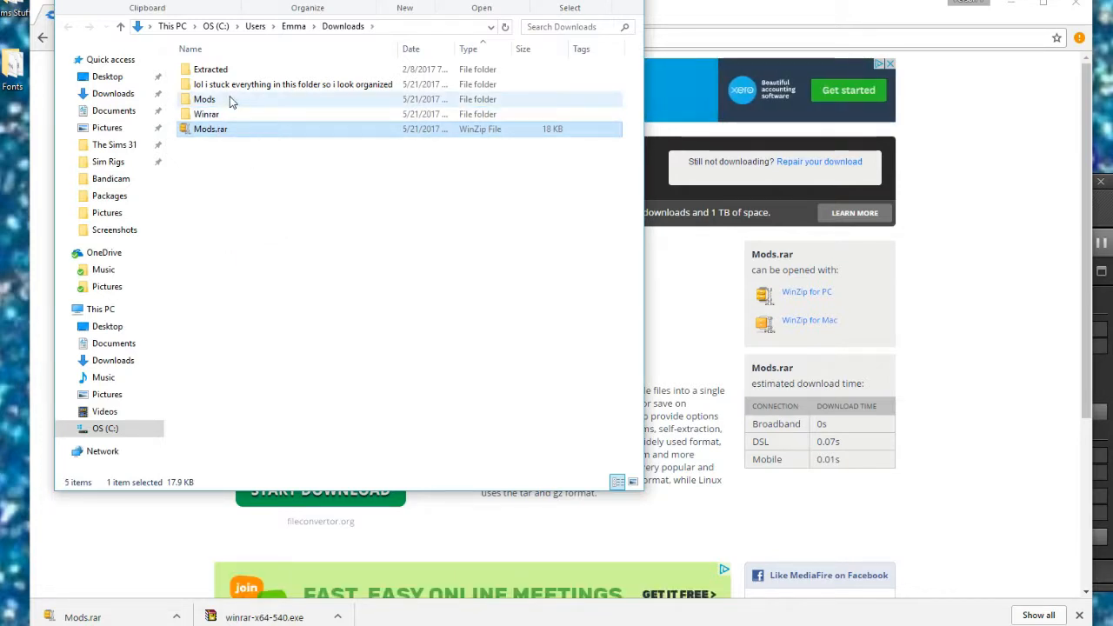
pyautogui.doubleClick(205, 98)
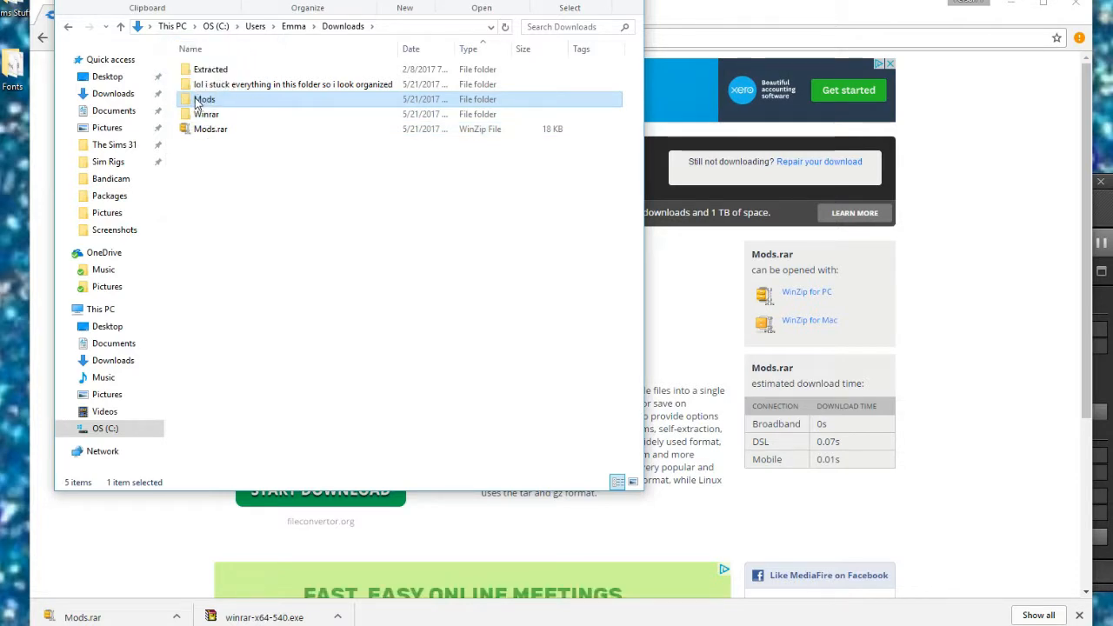
pyautogui.moveTo(299, 83)
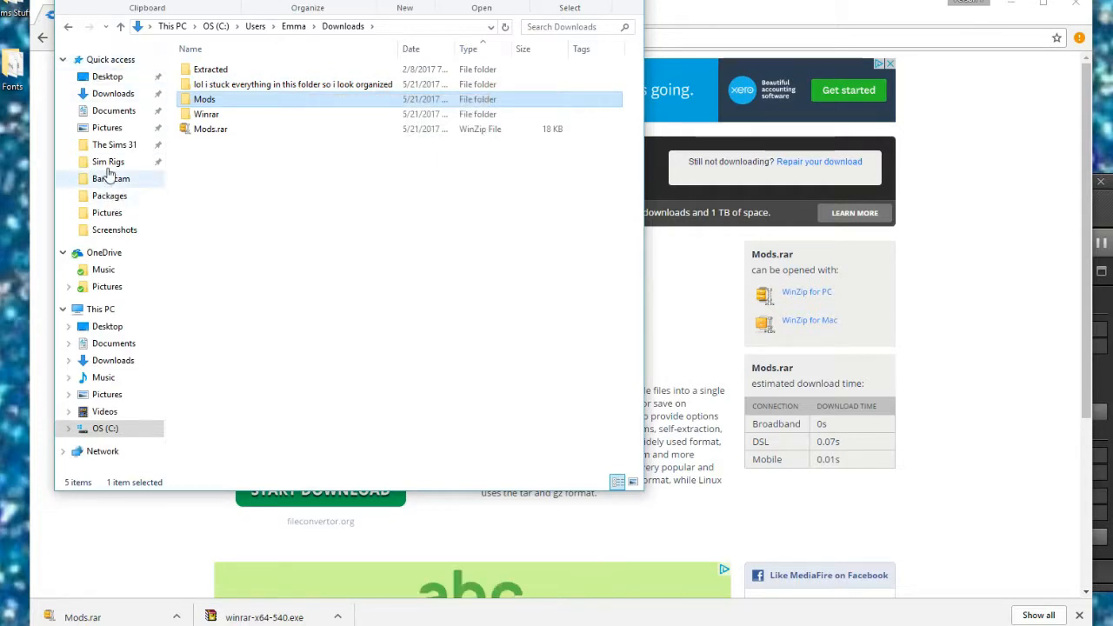
pyautogui.doubleClick(115, 144)
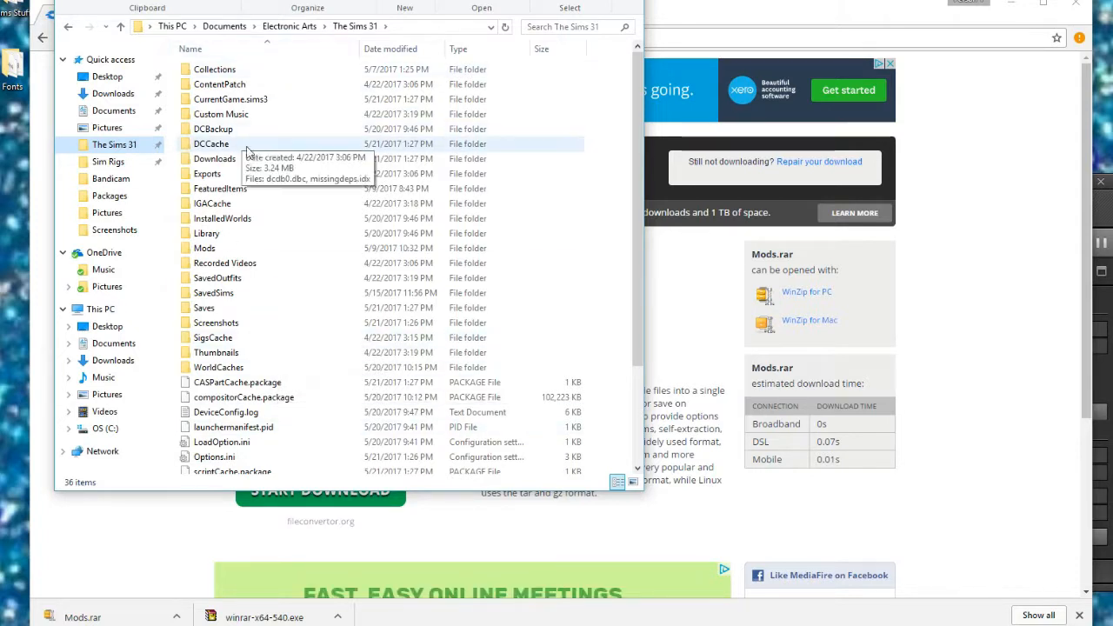
pyautogui.moveTo(204, 247)
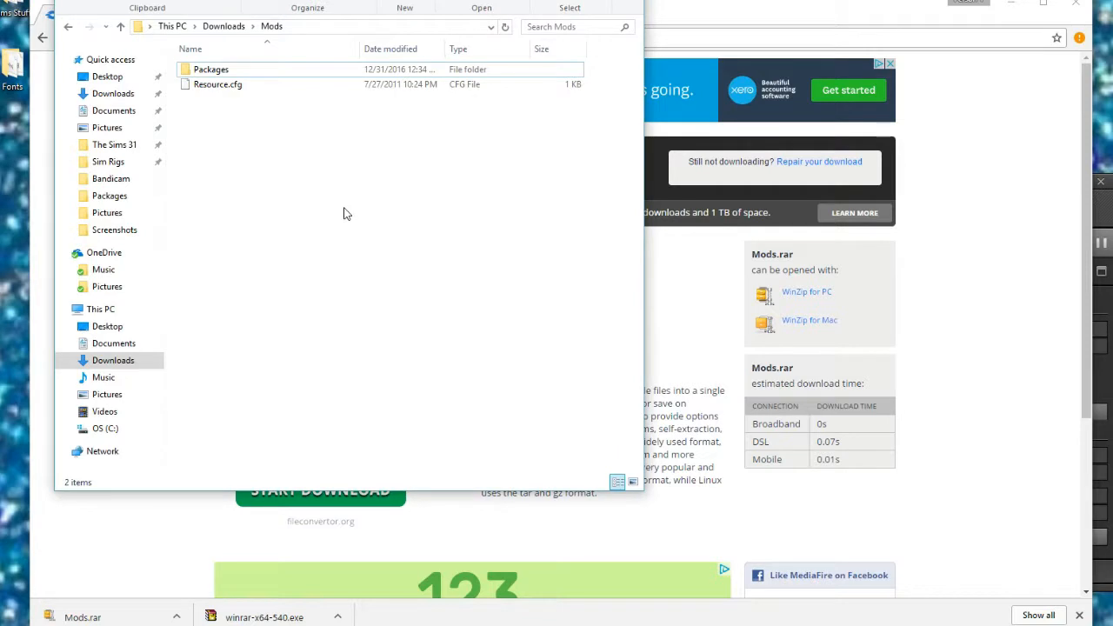
# Create a new folder named Overrides beside Packages in Mods, then enter the empty Packages folder
pyautogui.click(213, 70)
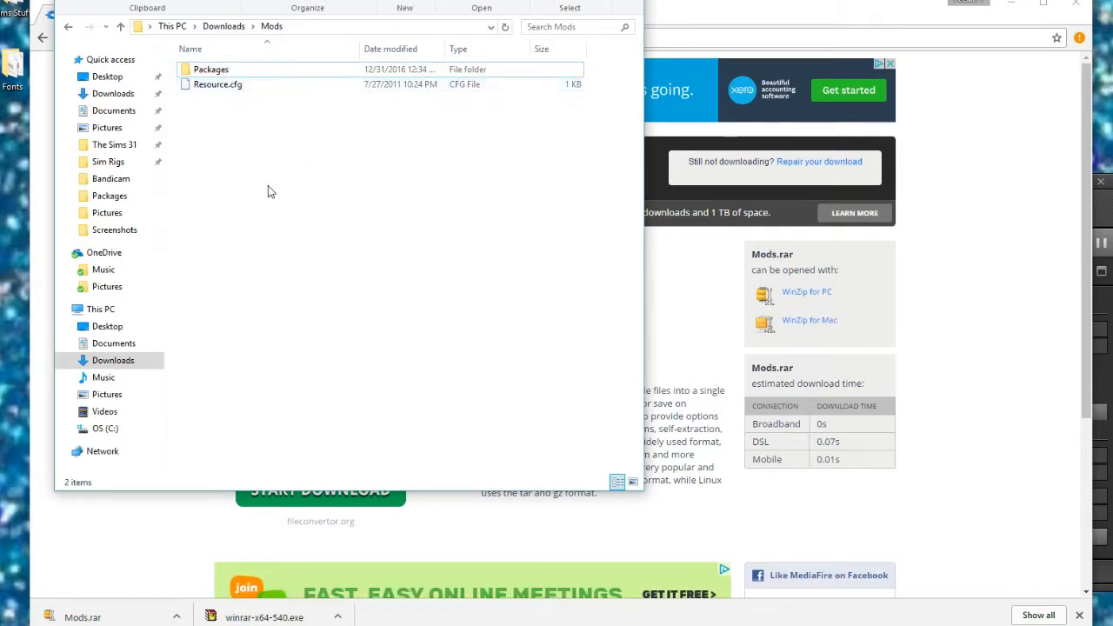
pyautogui.rightClick(272, 190)
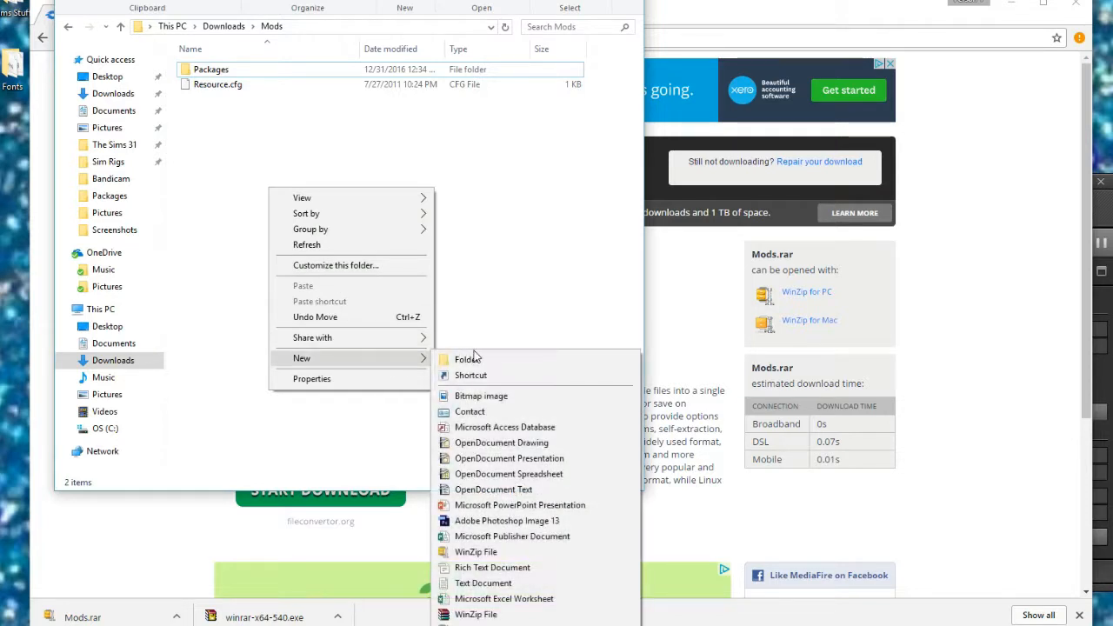
pyautogui.click(468, 358)
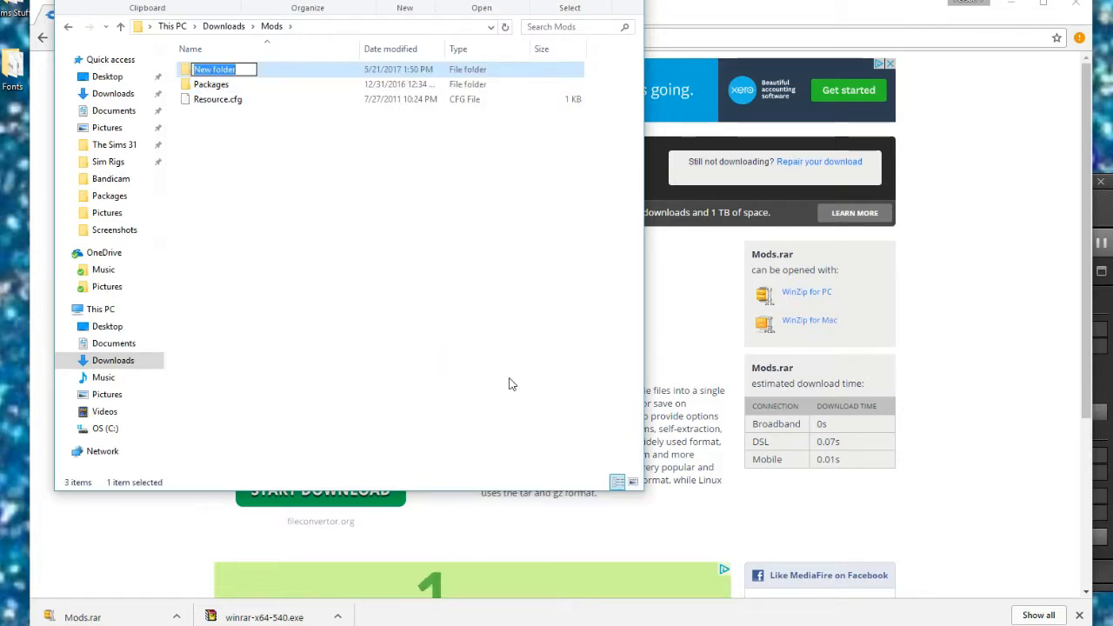
pyautogui.write('Overrides')
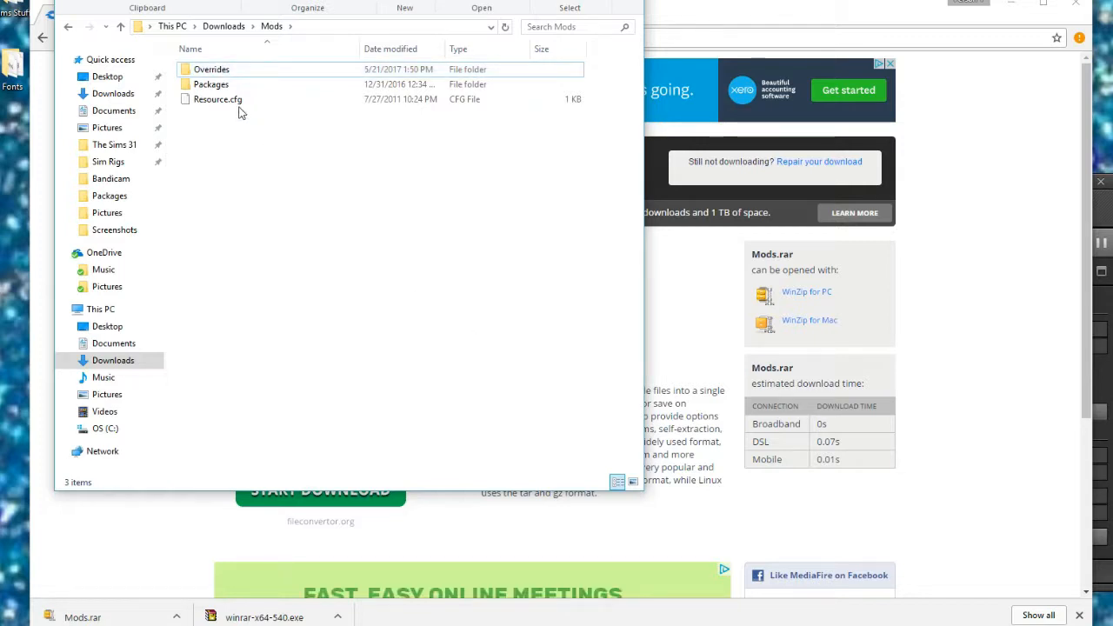
pyautogui.doubleClick(212, 84)
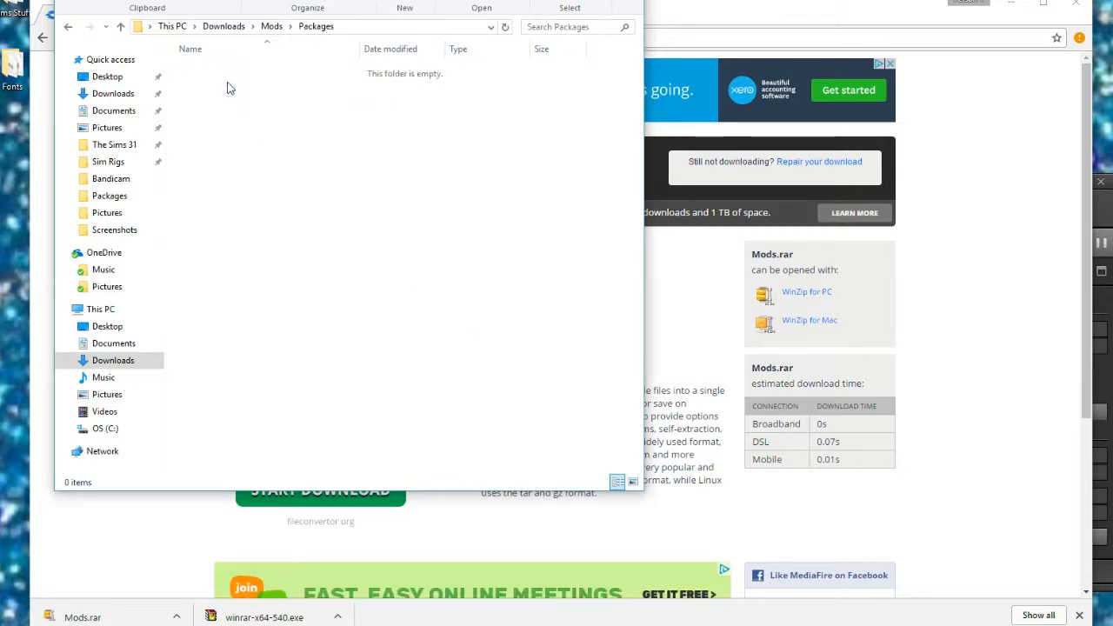
pyautogui.moveTo(421, 240)
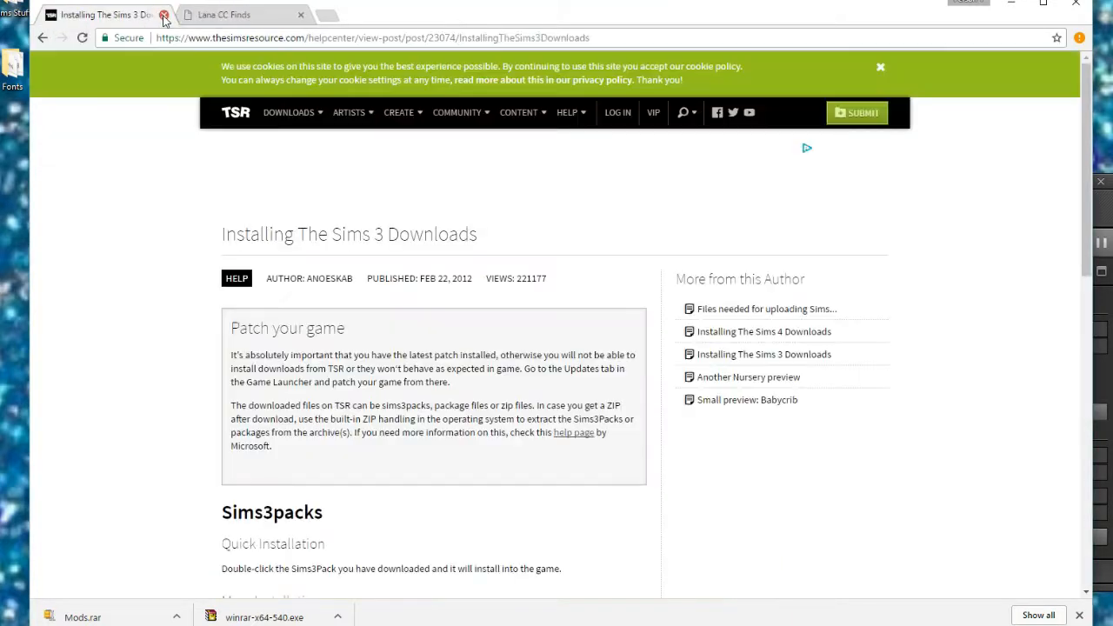
# Show all Sims 3 downloads from the TSR menu and browse the 176,939-creation catalogue
pyautogui.click(880, 66)
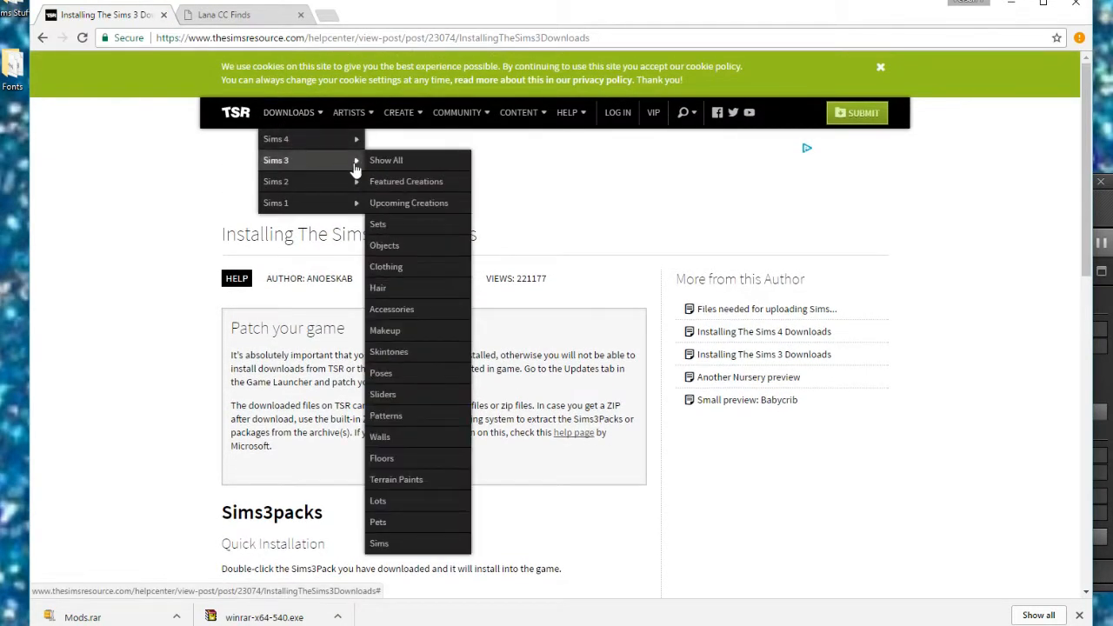
pyautogui.click(386, 160)
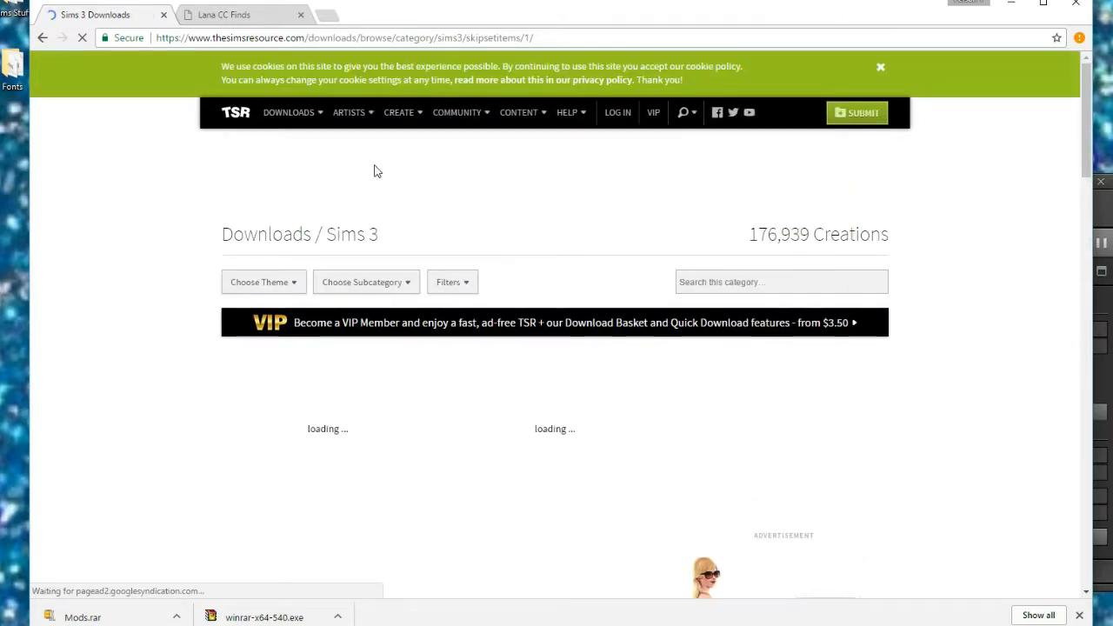
pyautogui.scroll(-3)
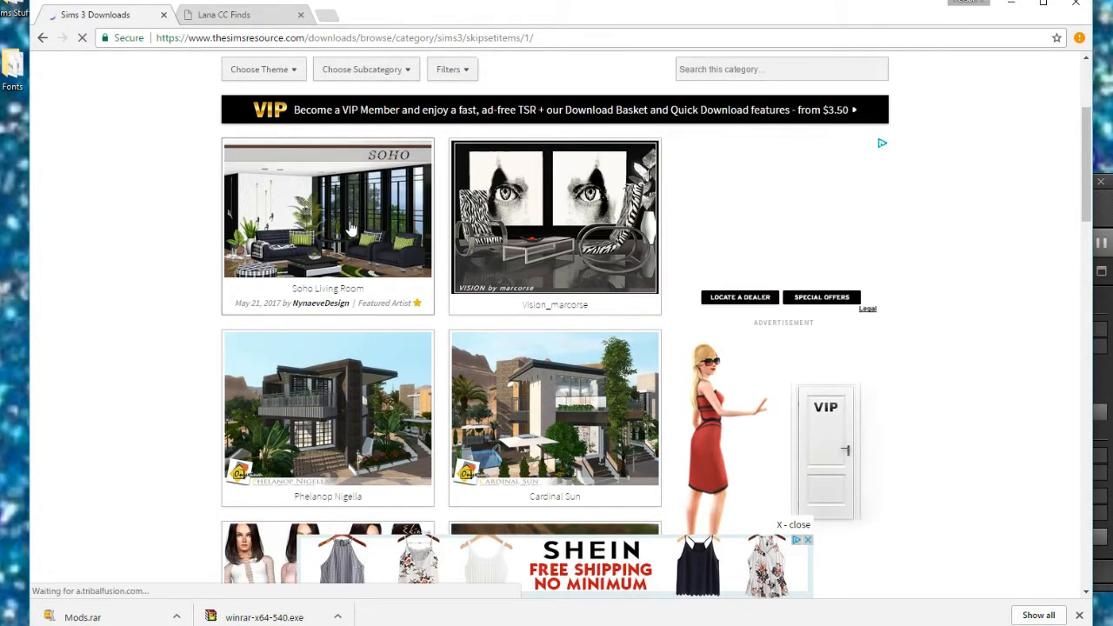
pyautogui.scroll(-3)
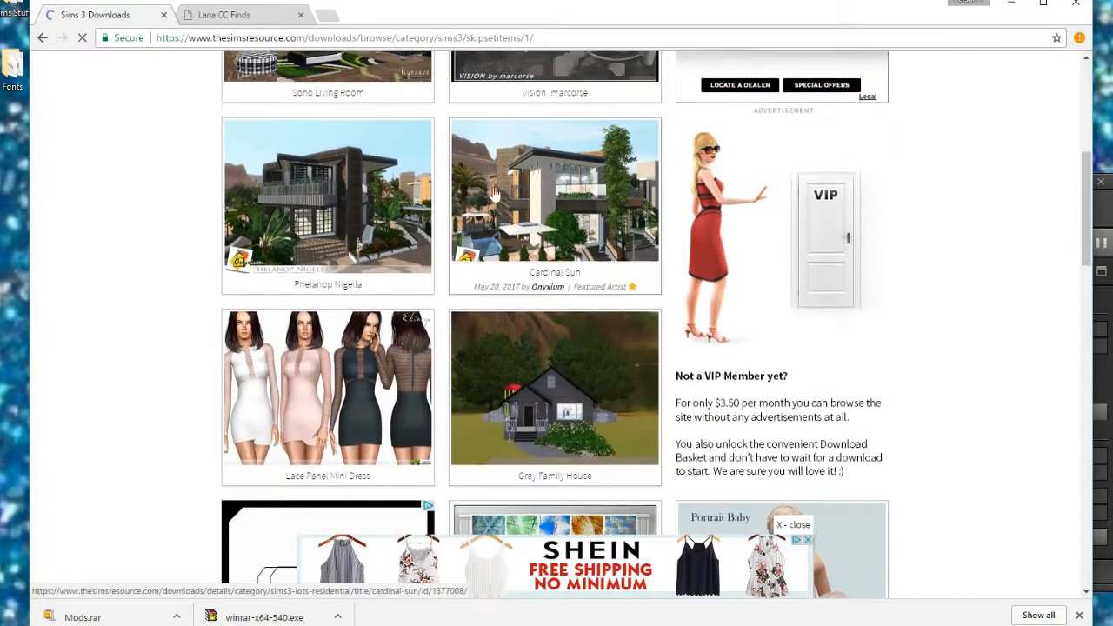
pyautogui.scroll(-3)
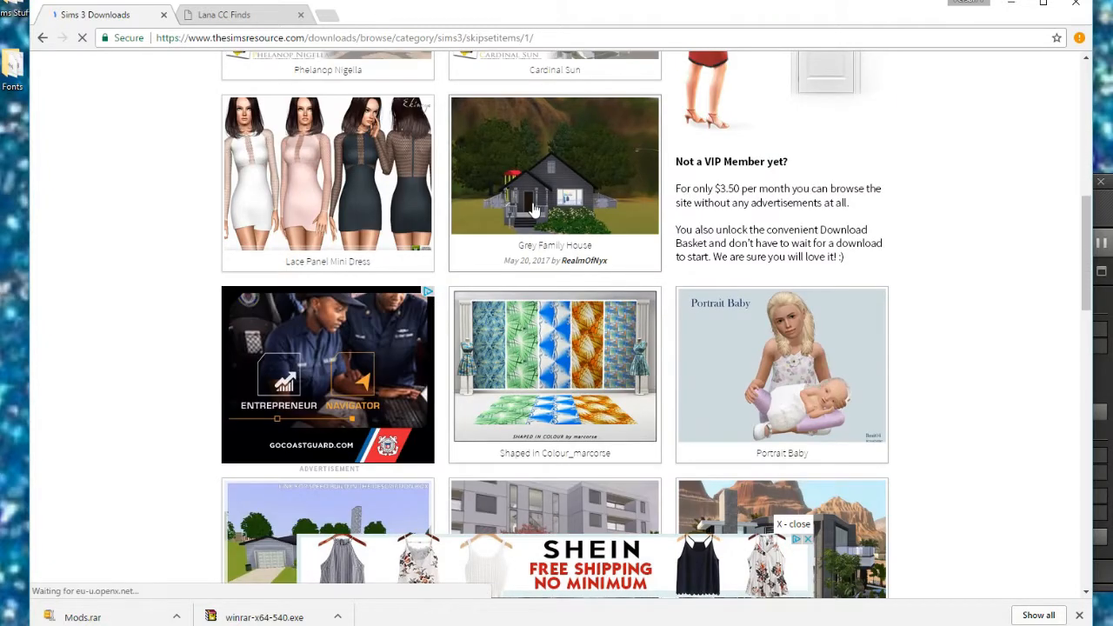
pyautogui.scroll(-3)
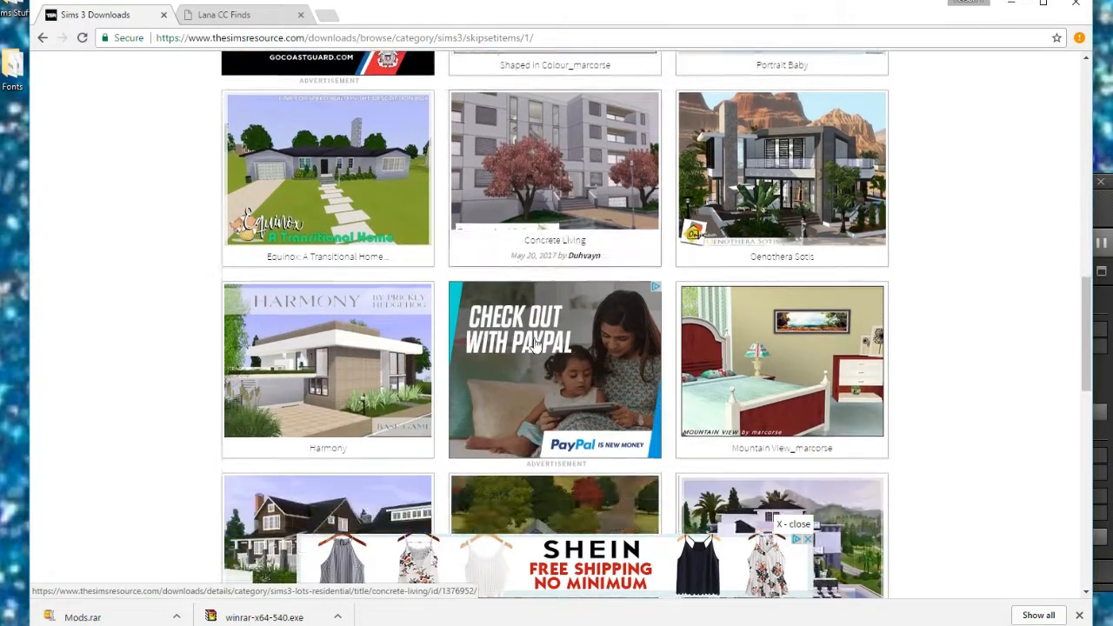
pyautogui.scroll(-3)
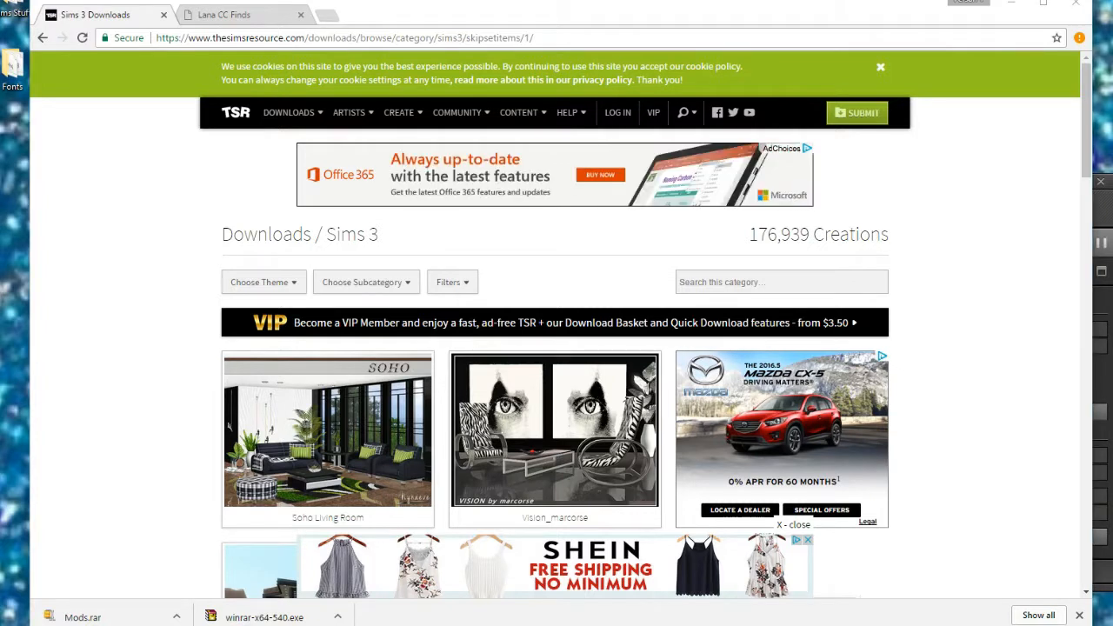
pyautogui.moveTo(588, 351)
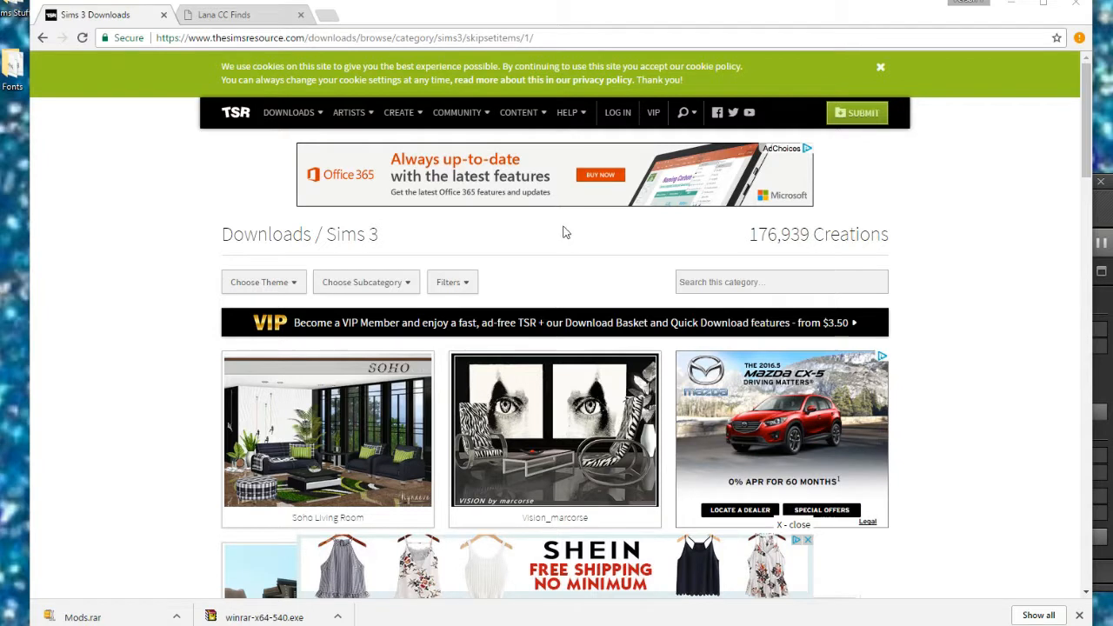
# Filter Sims 3 downloads to the Makeup subcategory and go to Pralinesims' Ethereal Eyeliner page
pyautogui.click(365, 282)
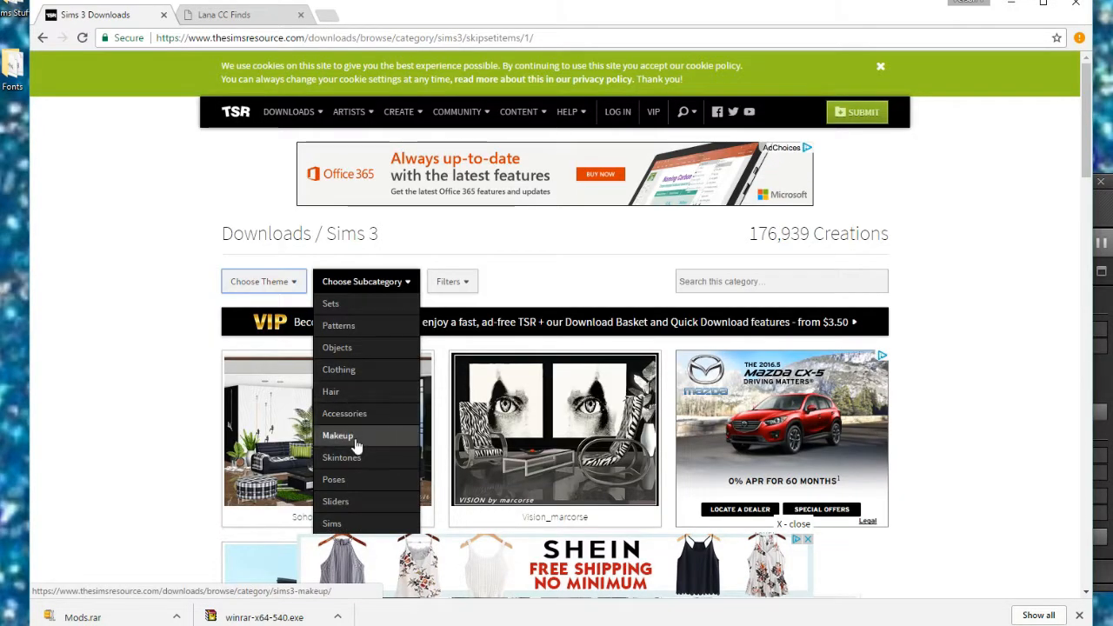
pyautogui.click(338, 434)
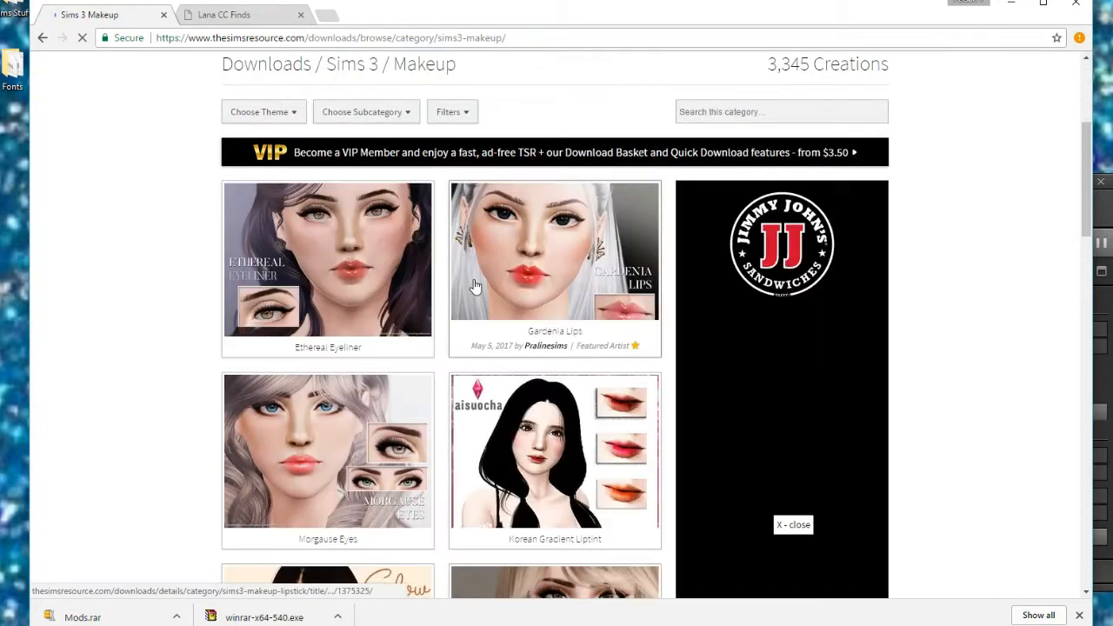
pyautogui.click(327, 252)
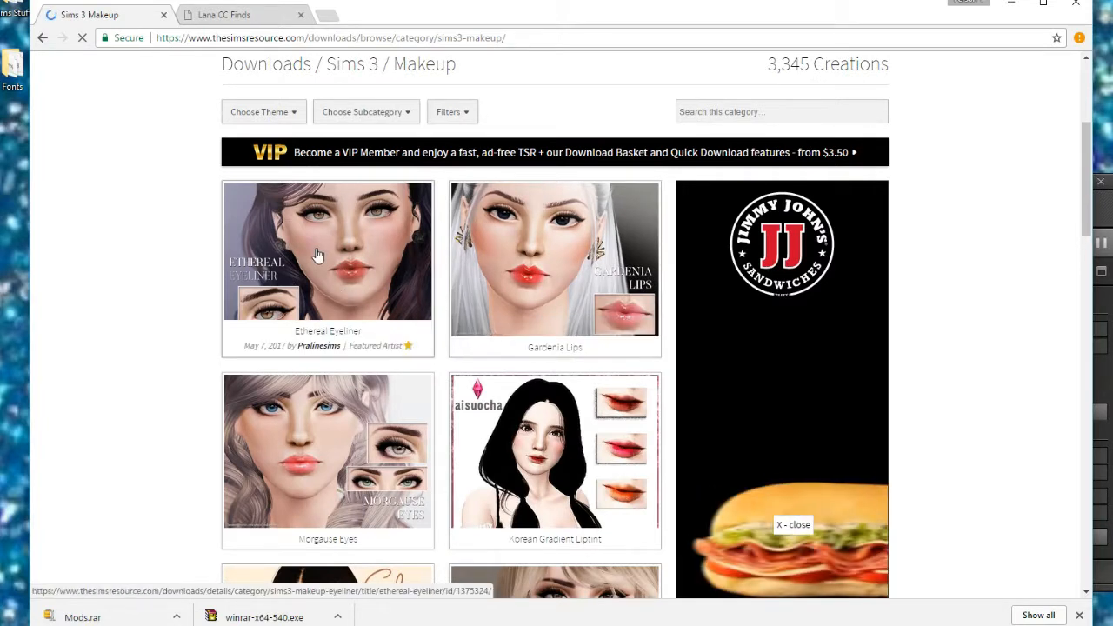
pyautogui.click(327, 250)
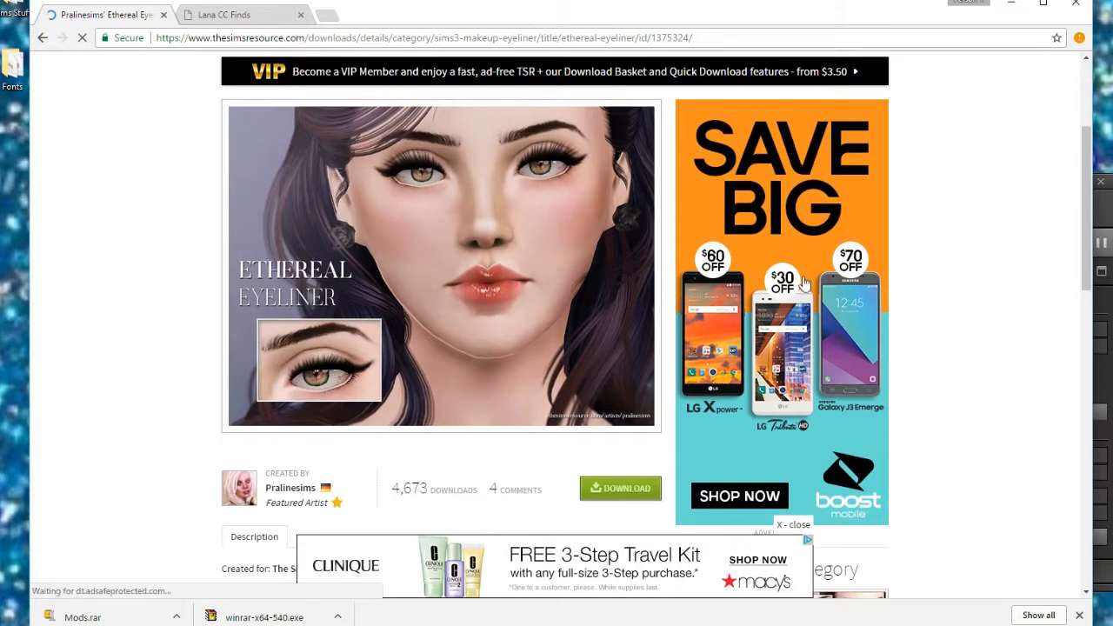
pyautogui.scroll(-3)
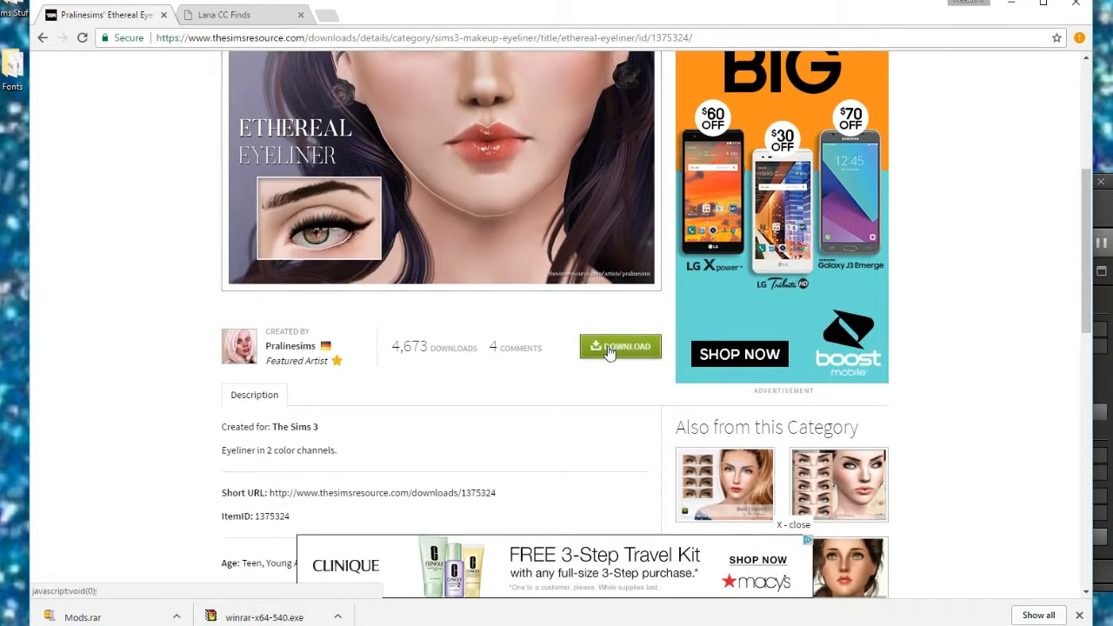
# Download Ethereal Eyeliner as a .sims3pack via the green Download button
pyautogui.click(619, 346)
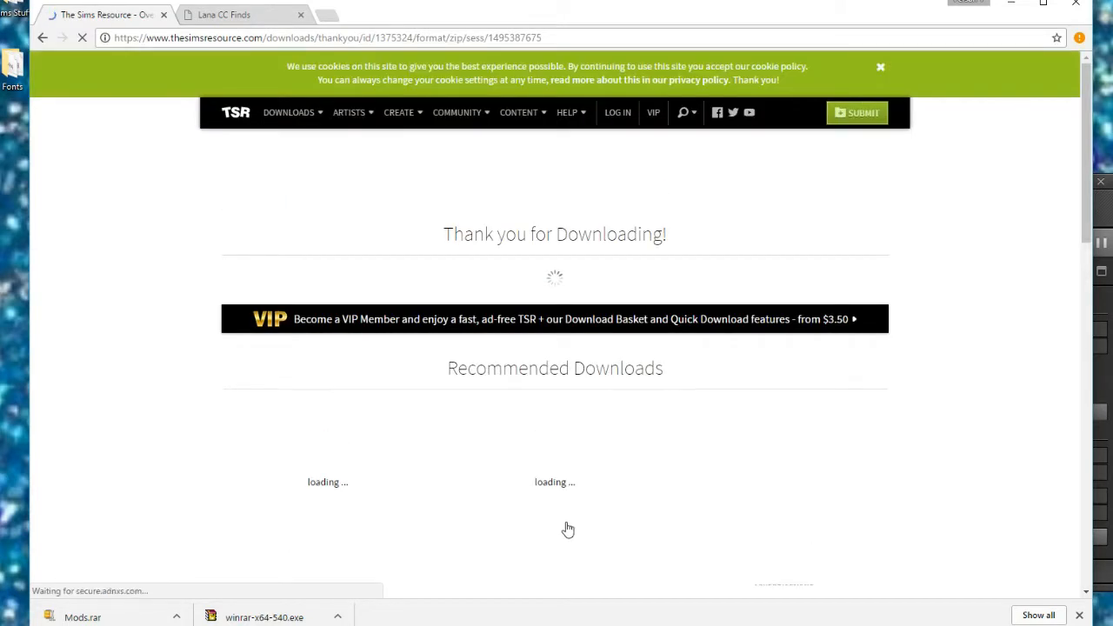
pyautogui.moveTo(612, 320)
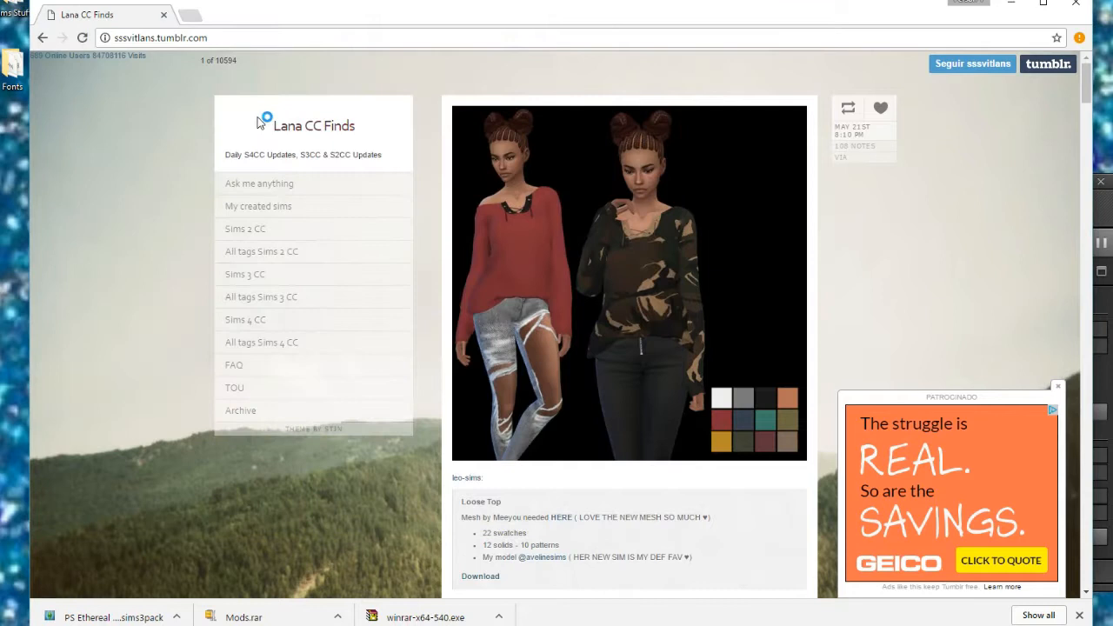
pyautogui.moveTo(333, 268)
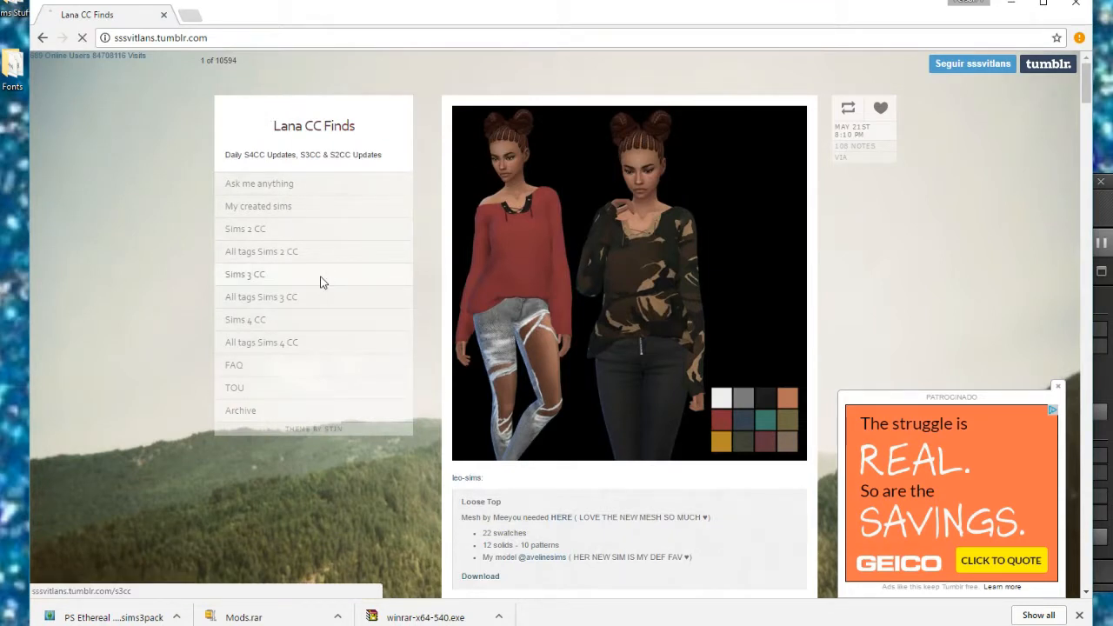
# Filter Lana CC Finds to Sims 3 CC posts and go to simnights' CAST-able Poster Frames post
pyautogui.click(245, 275)
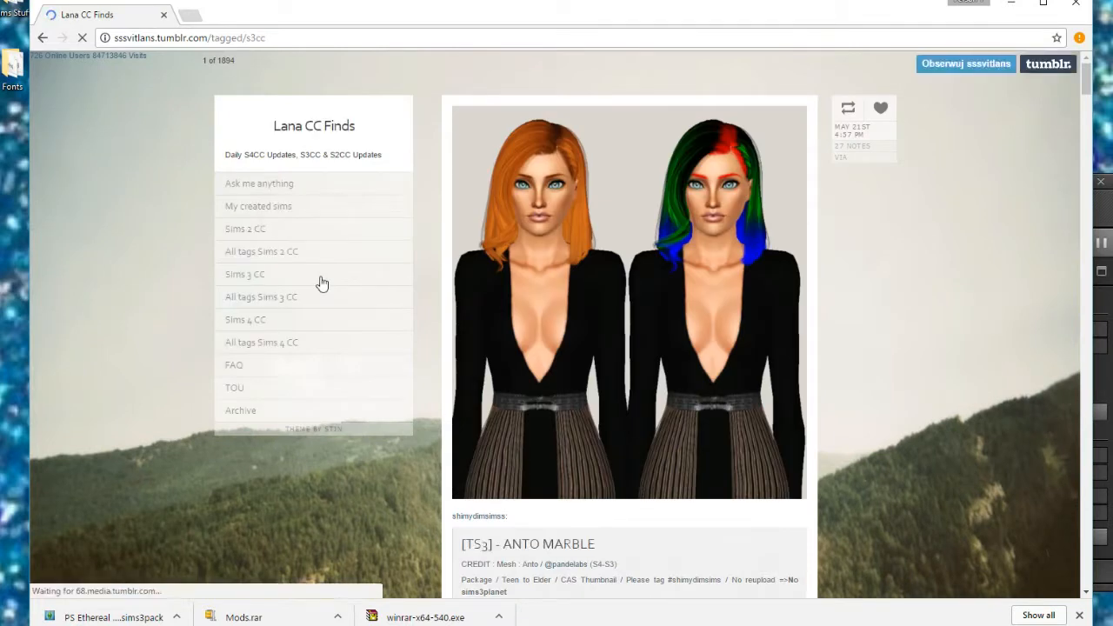
pyautogui.scroll(-3)
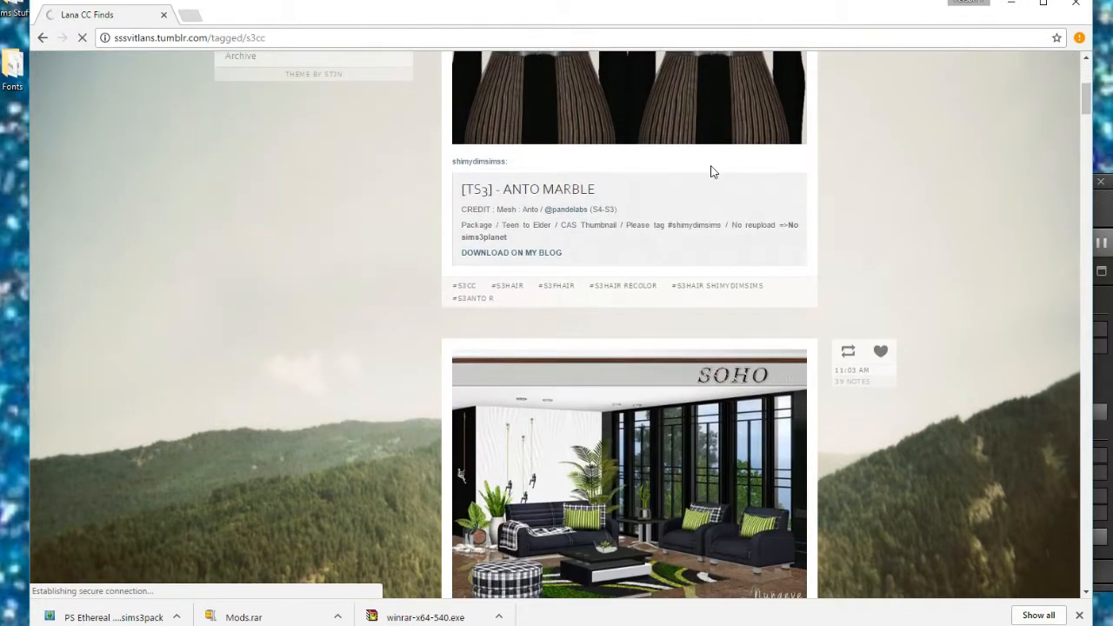
pyautogui.scroll(-3)
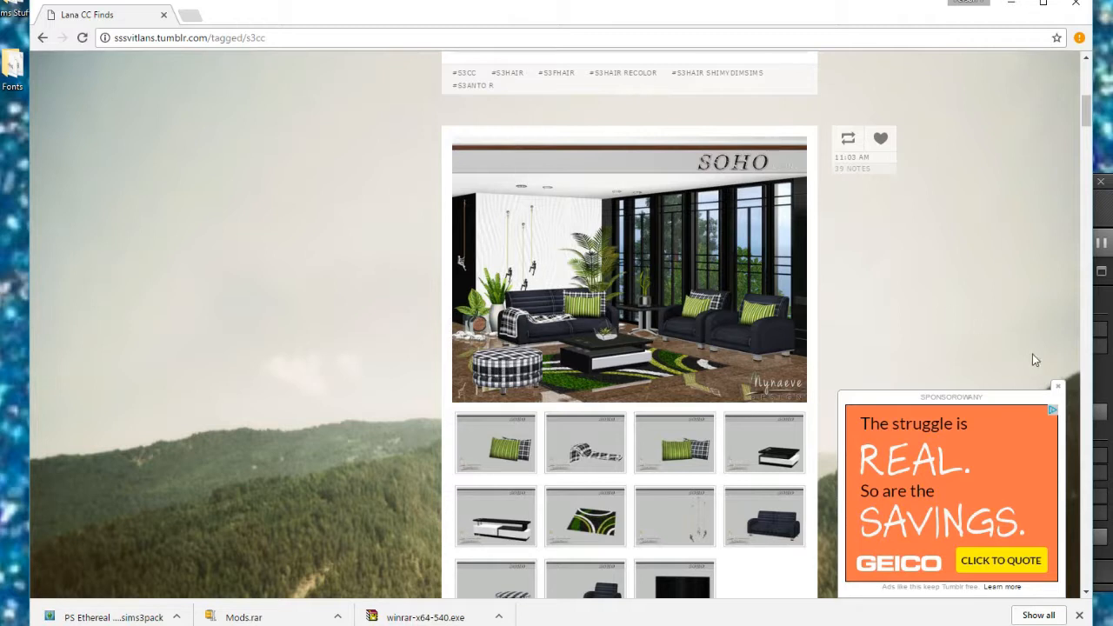
pyautogui.scroll(-3)
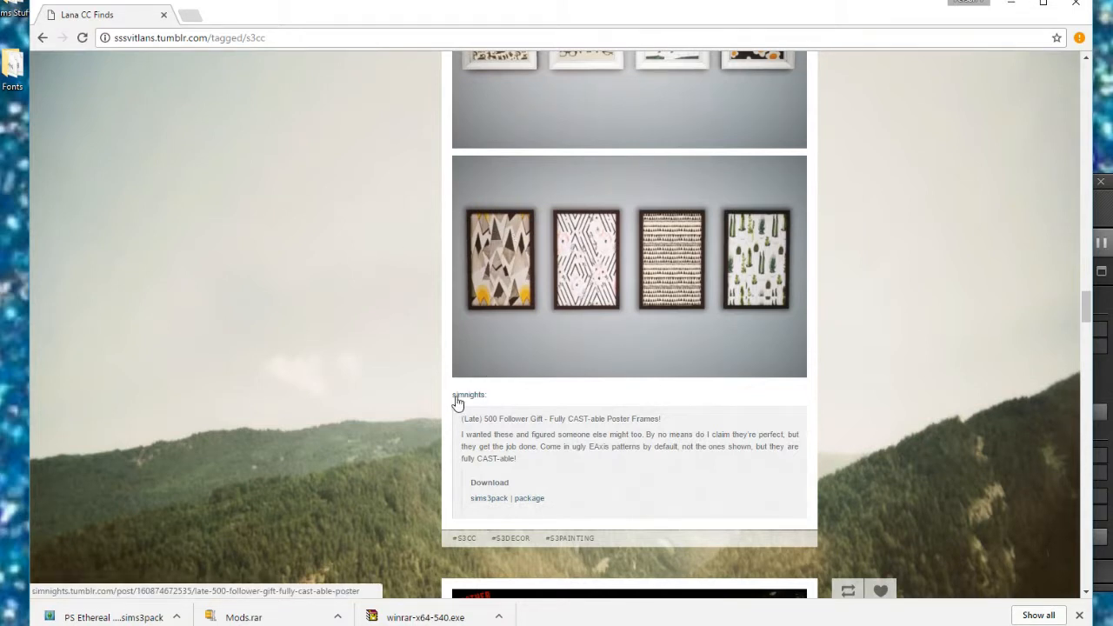
pyautogui.click(468, 395)
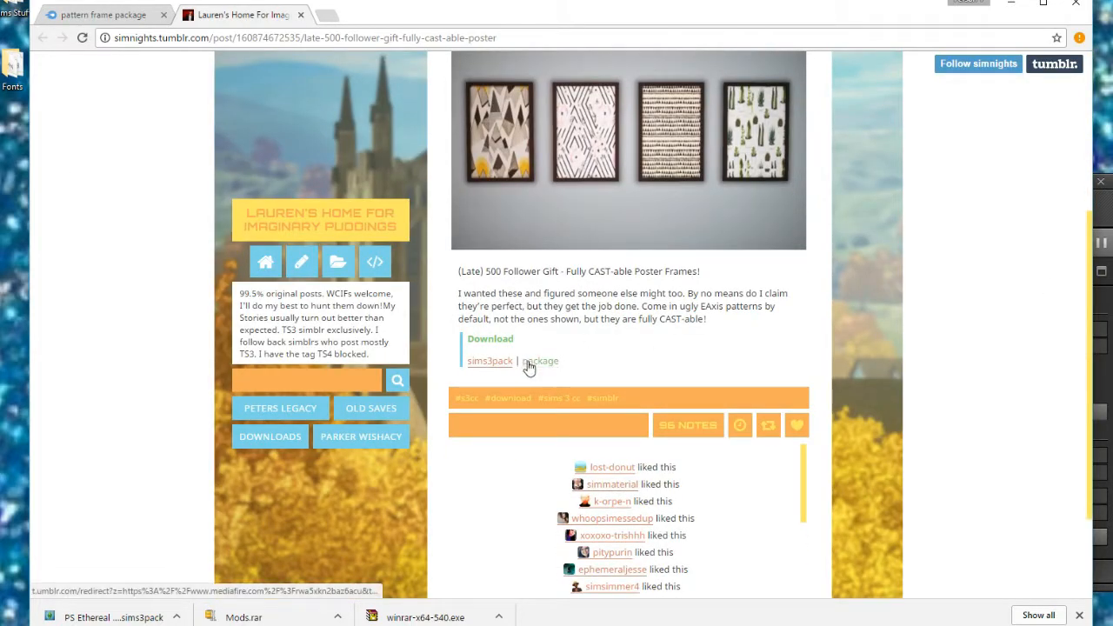
# Download pattern frame package.rar from MediaFire, dismiss the updater pop-up, and reveal it in Downloads
pyautogui.click(539, 360)
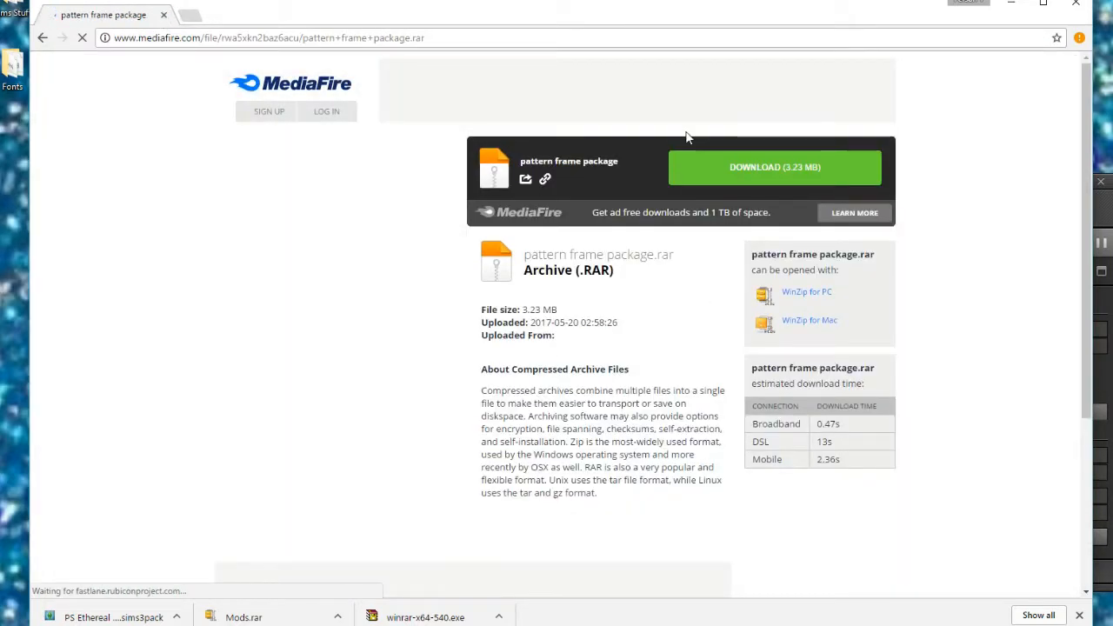
pyautogui.click(774, 167)
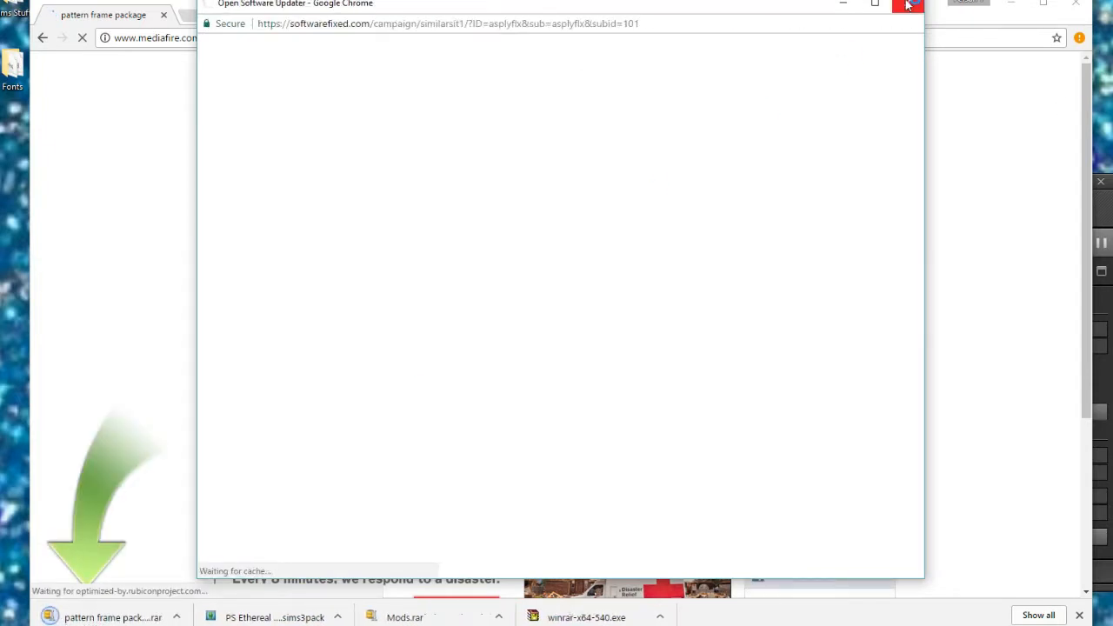
pyautogui.click(911, 3)
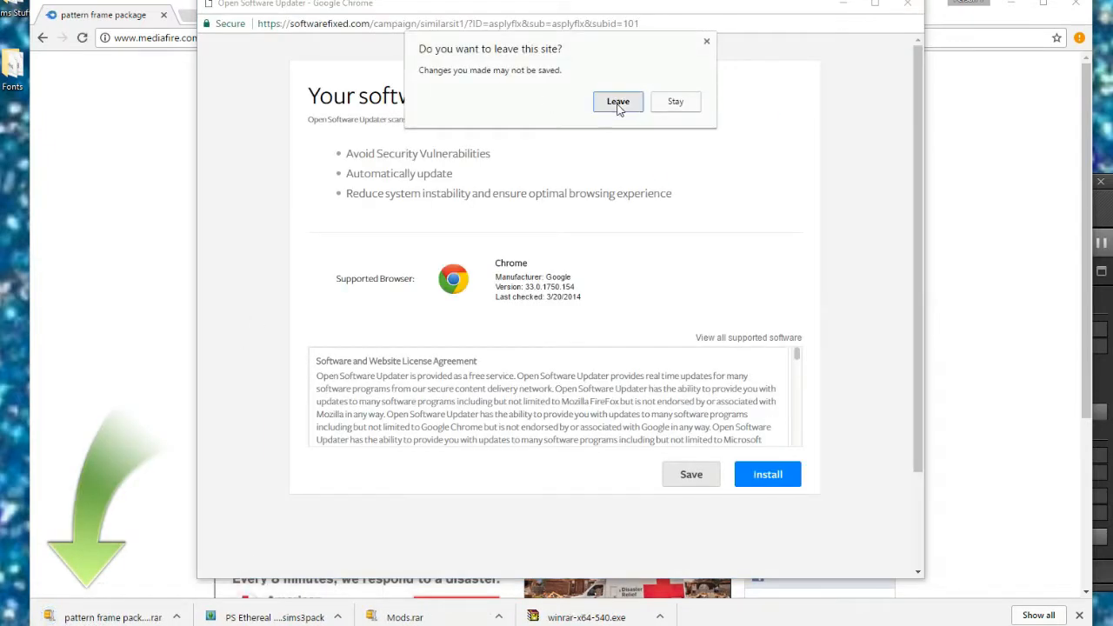
pyautogui.click(617, 101)
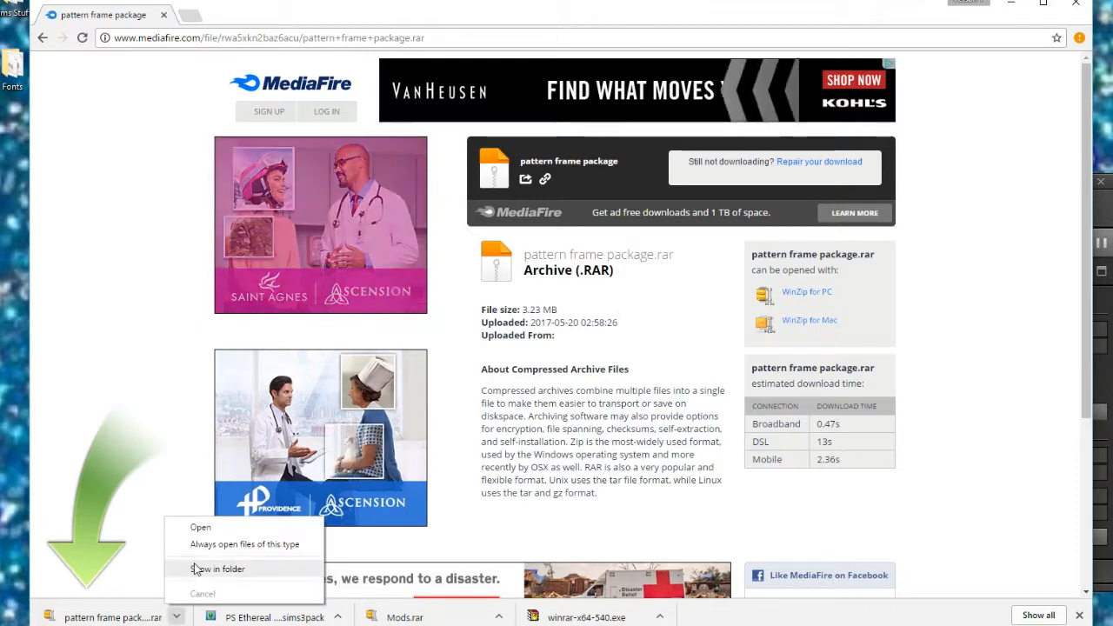
pyautogui.click(218, 569)
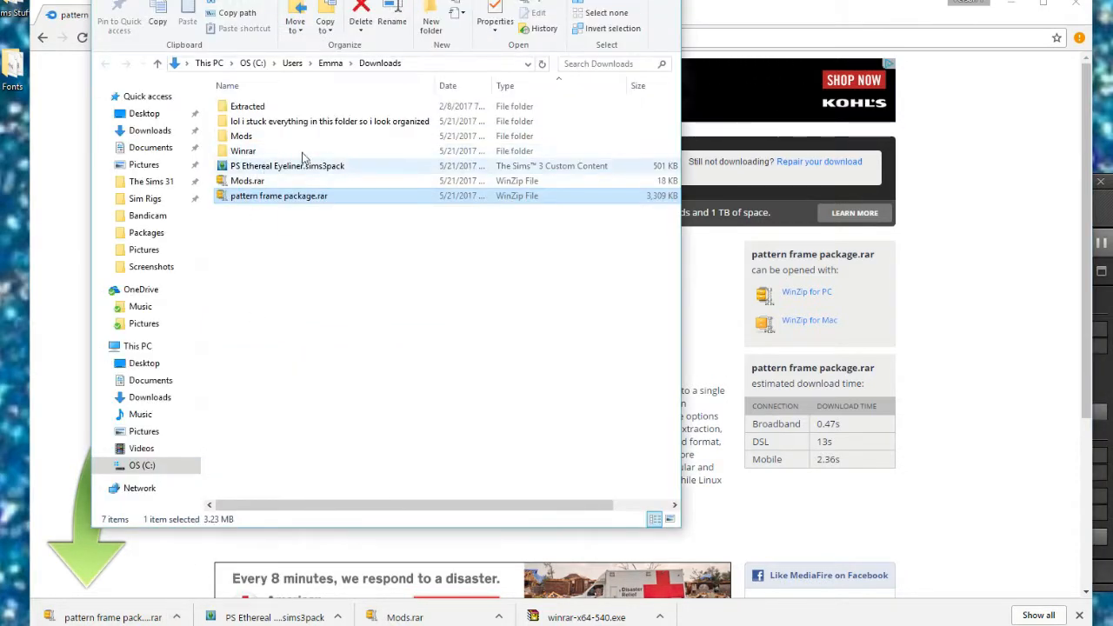
# Extract pattern frame package.rar here, adding two simnights .package files and two .png previews
pyautogui.click(278, 195)
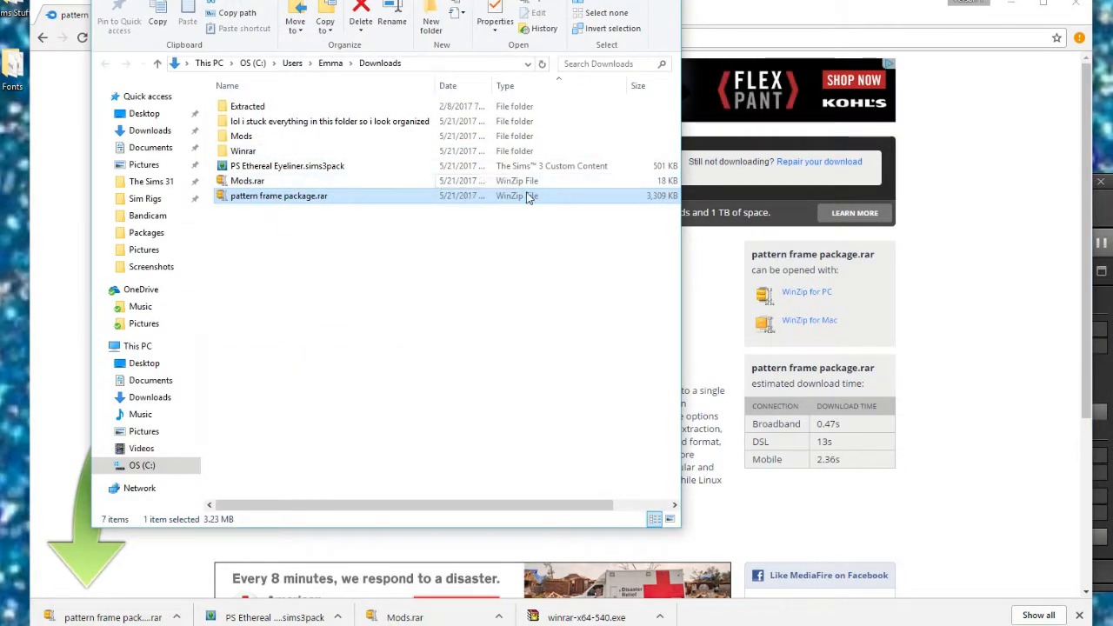
pyautogui.moveTo(310, 284)
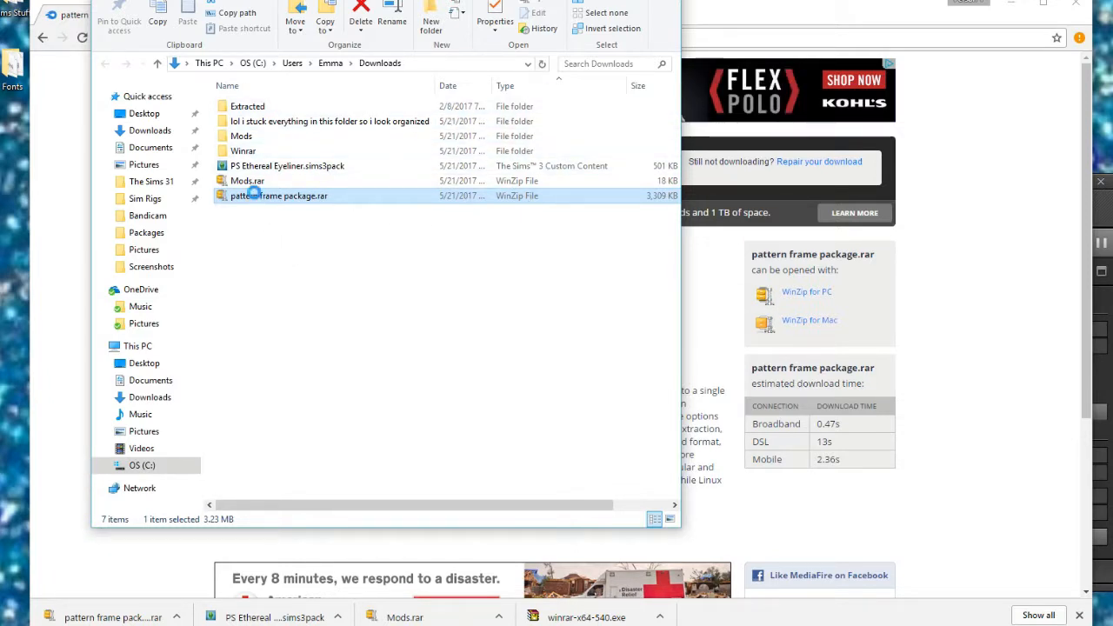
pyautogui.rightClick(279, 194)
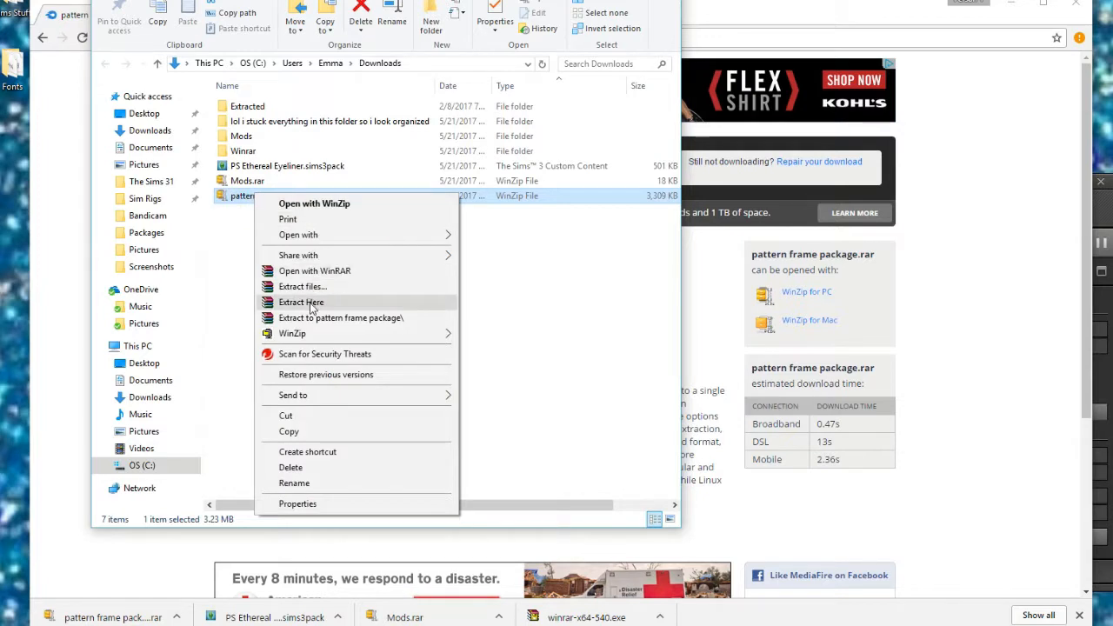
pyautogui.click(301, 303)
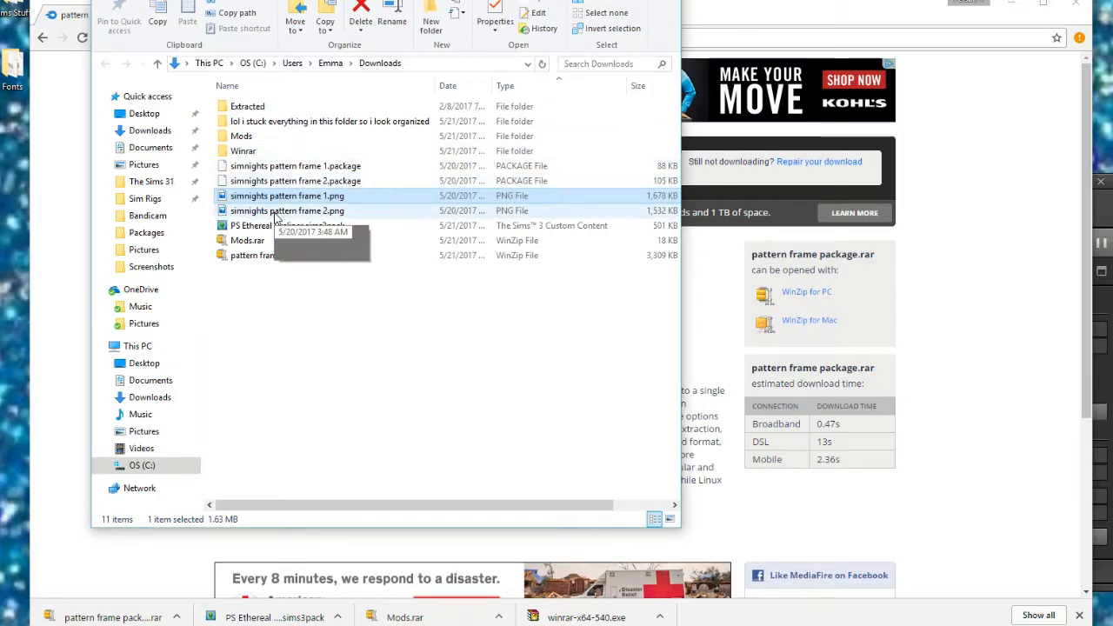
# Delete the two preview PNGs and move both simnights pattern frame packages into Mods\Packages
pyautogui.click(289, 194)
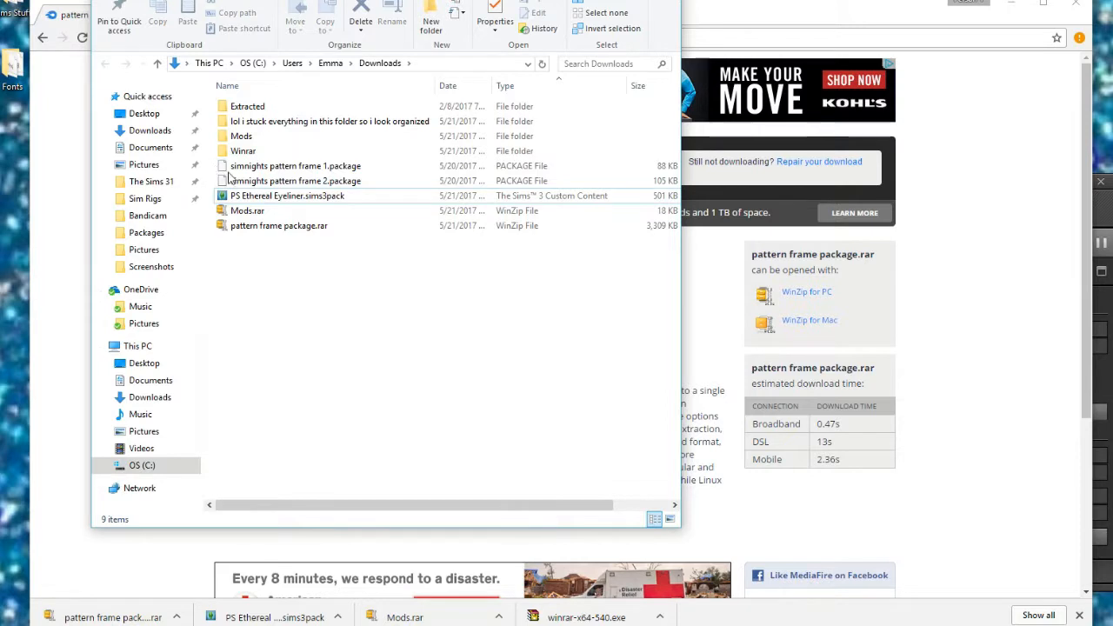
pyautogui.click(295, 179)
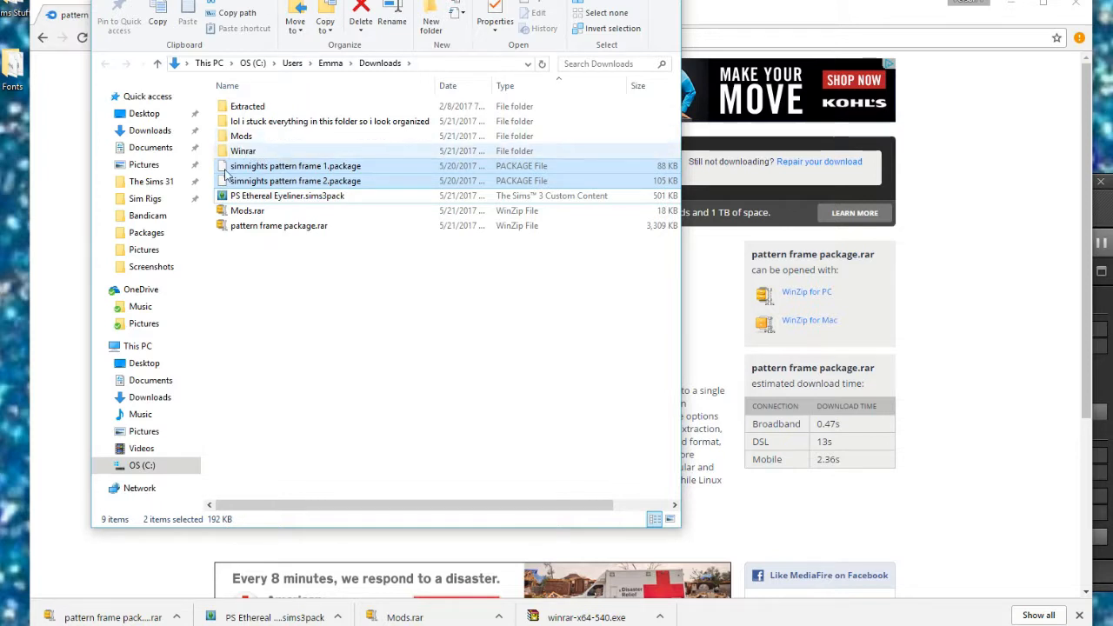
pyautogui.click(360, 21)
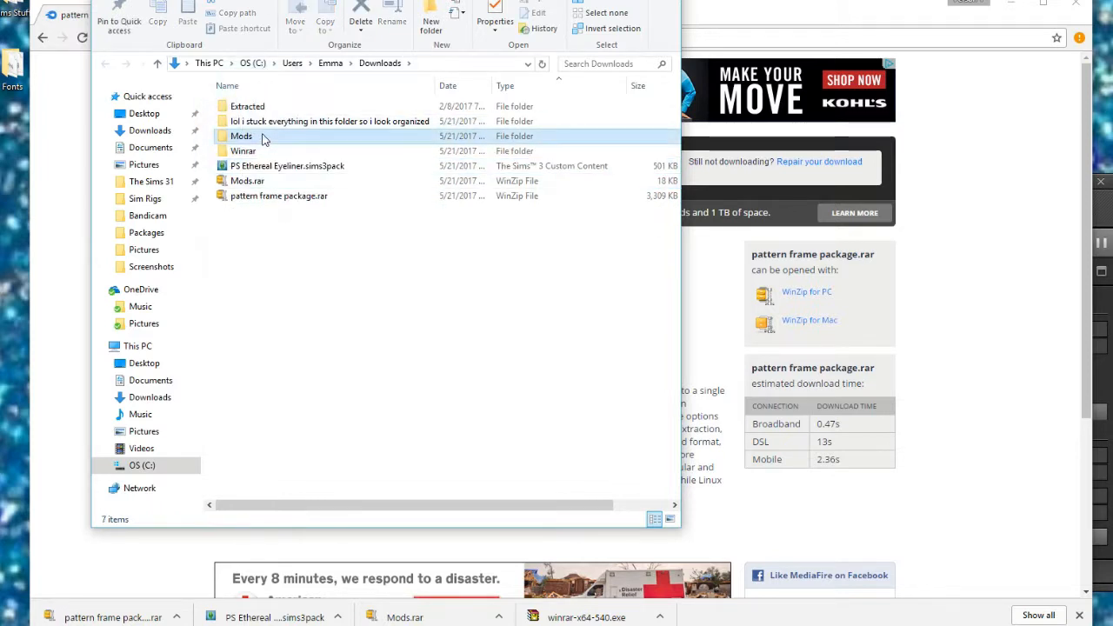
pyautogui.doubleClick(240, 136)
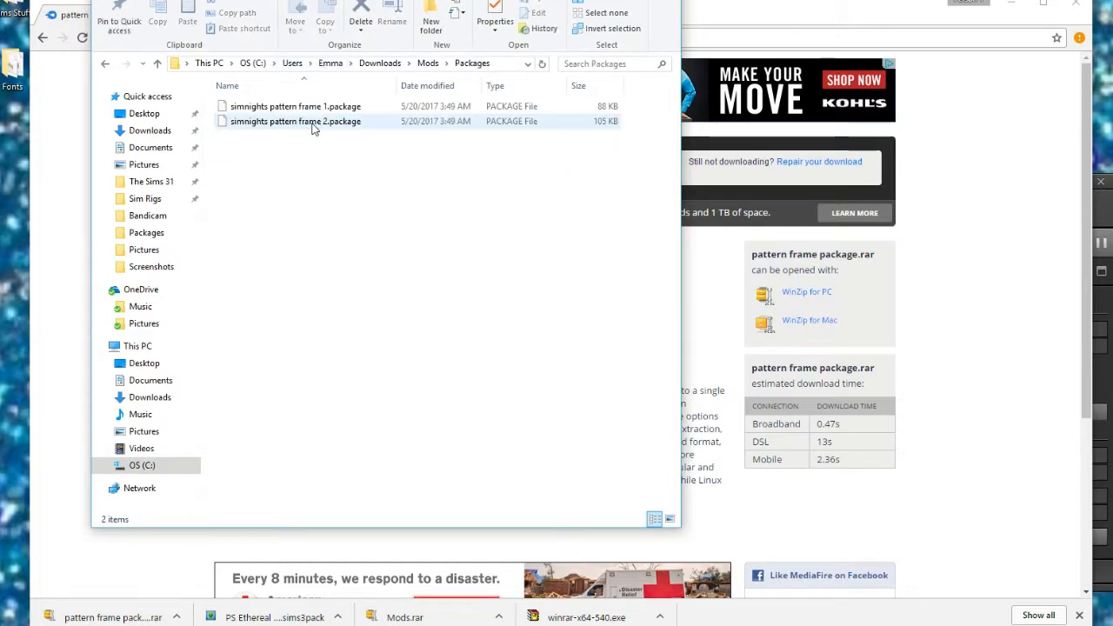
pyautogui.click(105, 63)
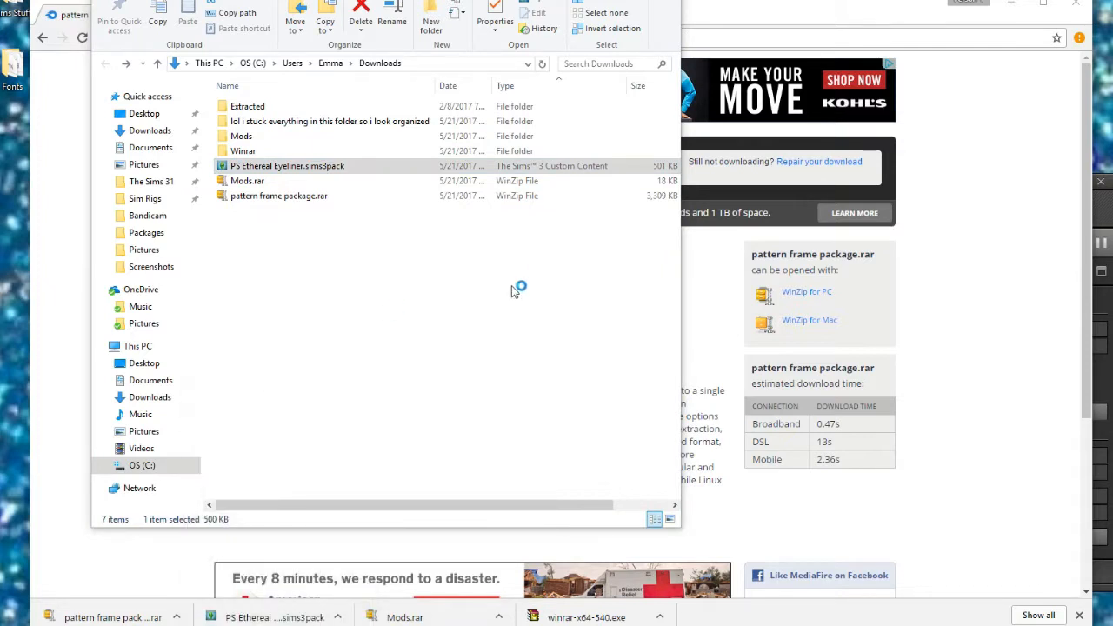
pyautogui.moveTo(659, 272)
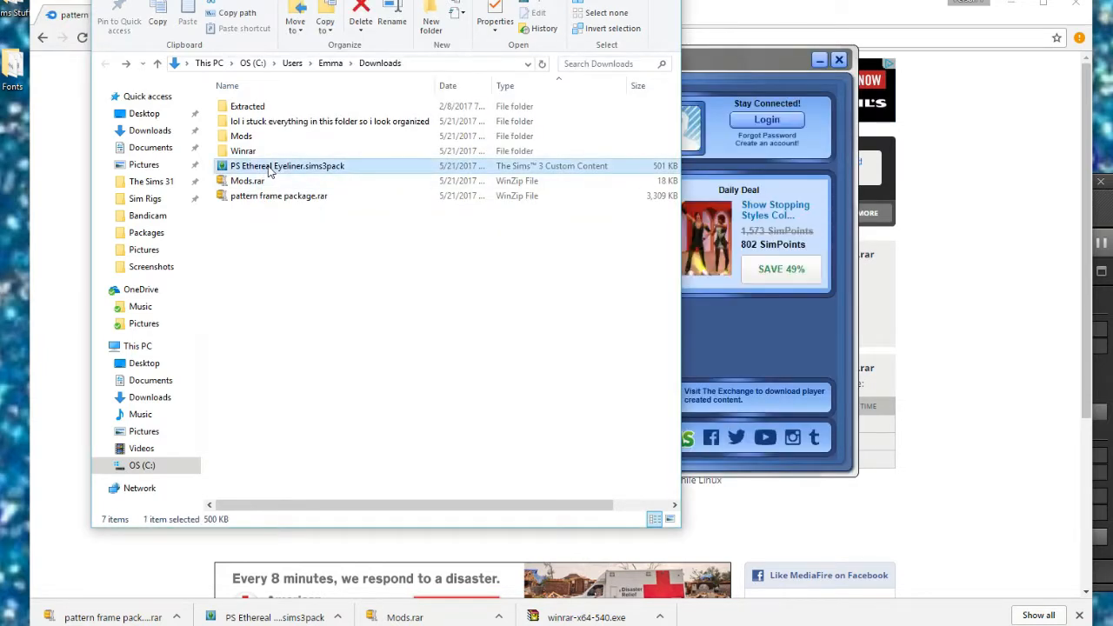
# Run PS Ethereal Eyeliner.sims3pack through the Sims 3 Launcher installer to 100% success
pyautogui.rightClick(287, 165)
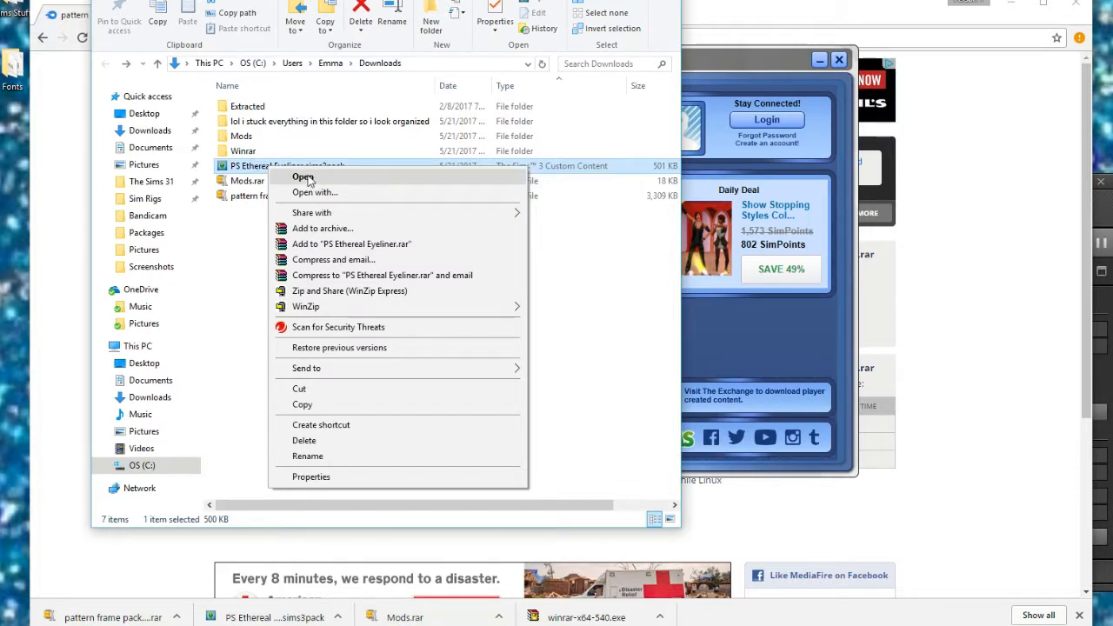
pyautogui.click(303, 178)
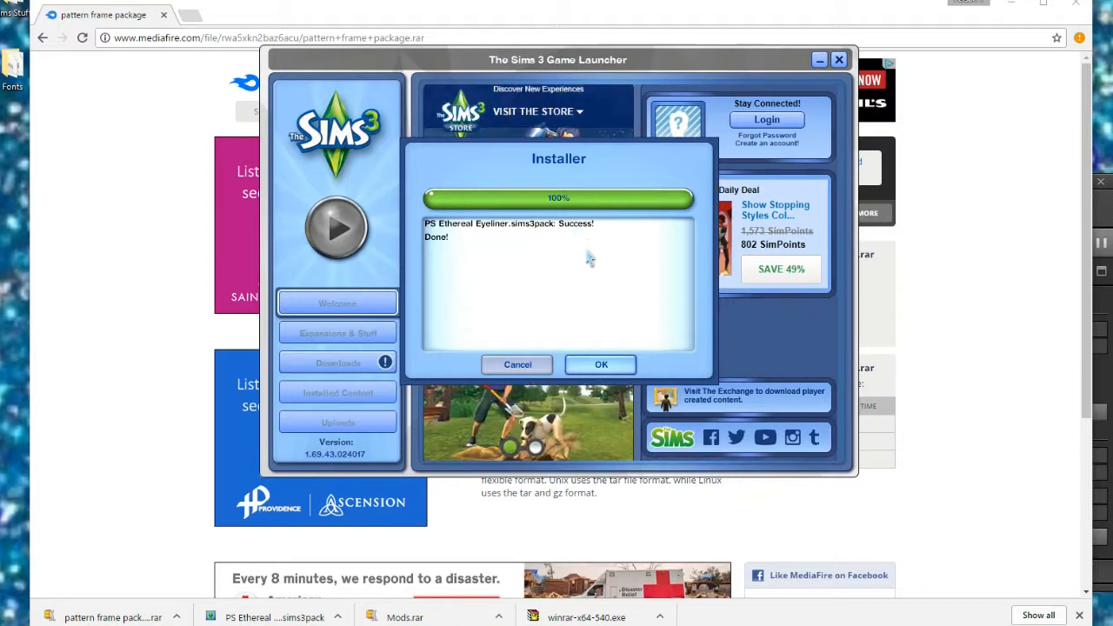
pyautogui.moveTo(565, 316)
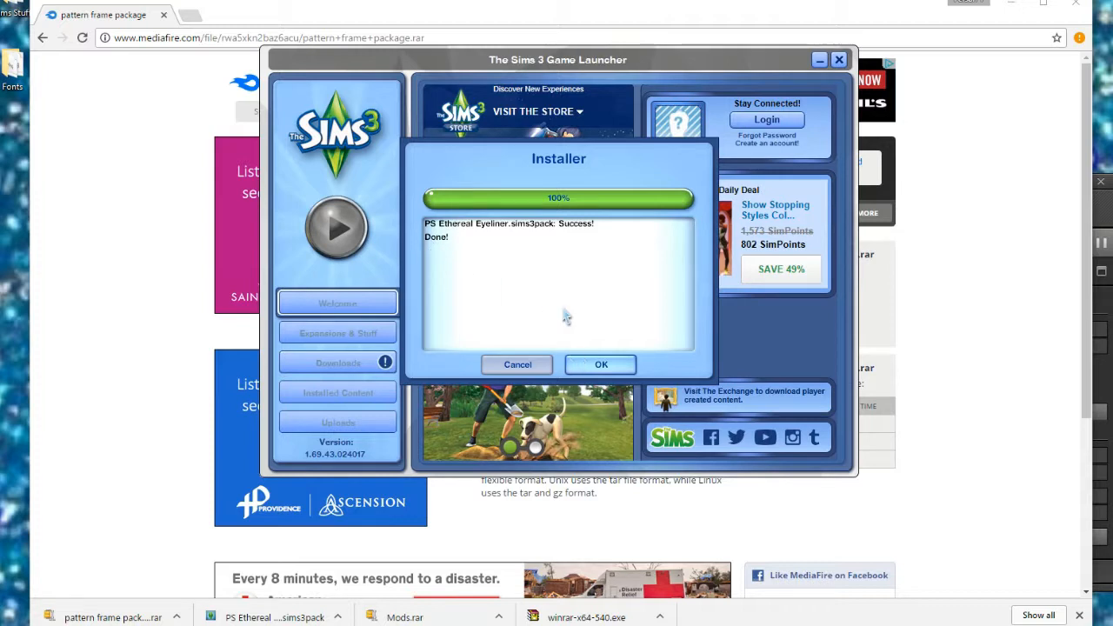
# Confirm the installer's success report and bring the MediaFire page back to front
pyautogui.click(600, 365)
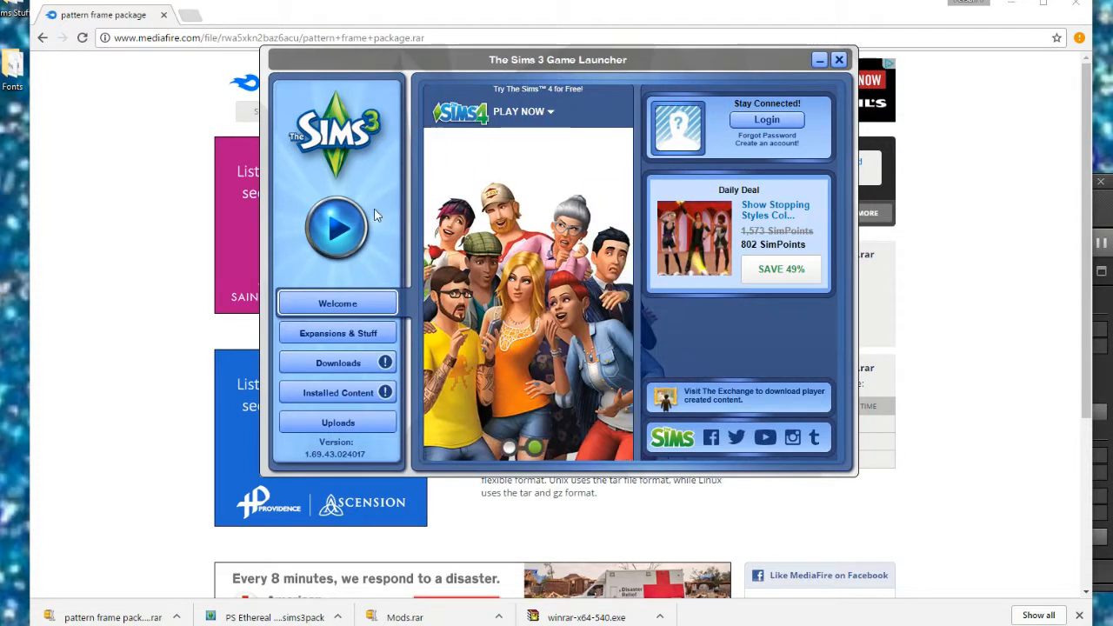
pyautogui.moveTo(995, 261)
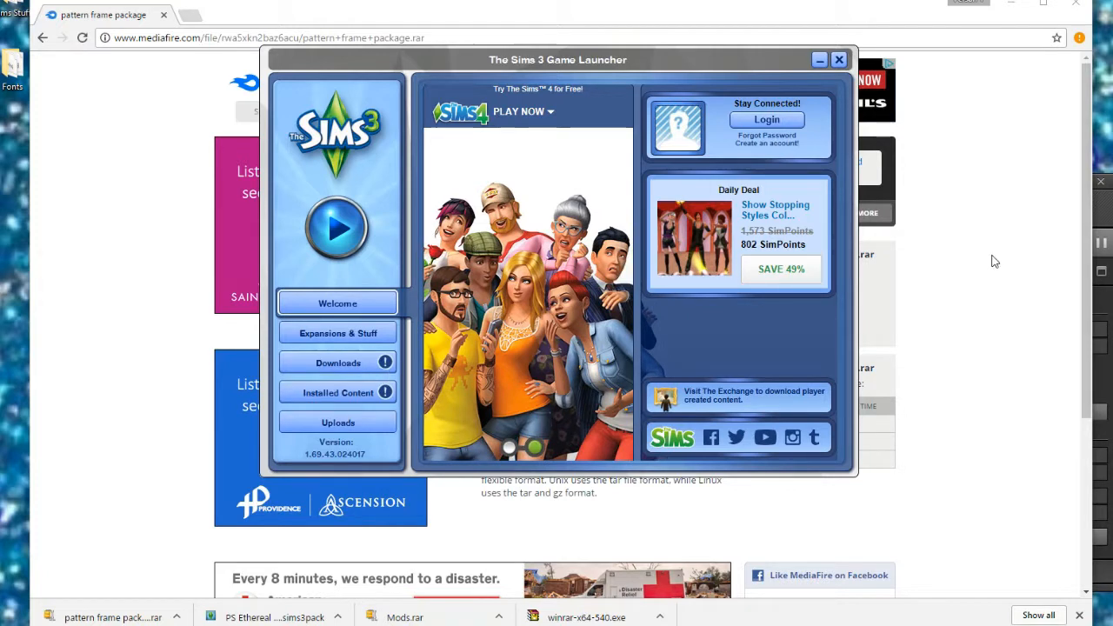
pyautogui.click(838, 59)
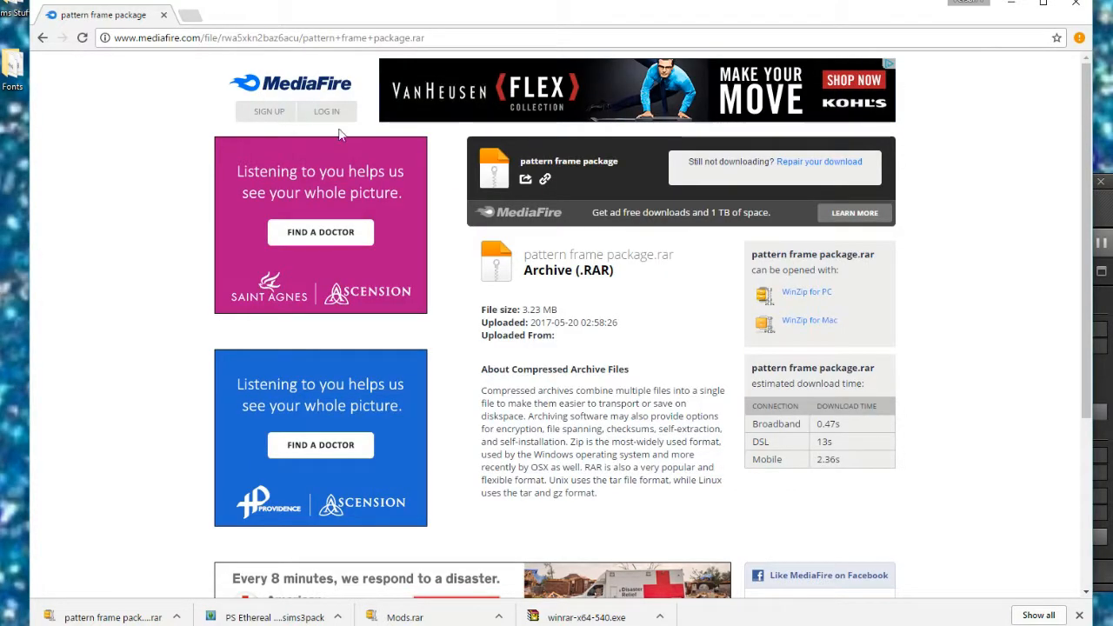